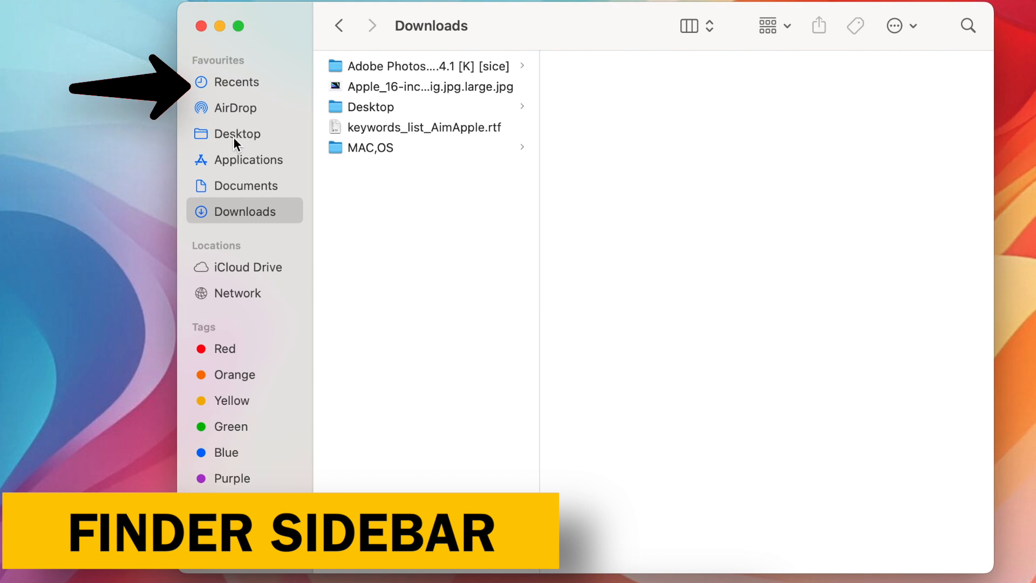
- Remove the Desktop favourite from the Finder sidebar via its context menu
right_click(236, 133)
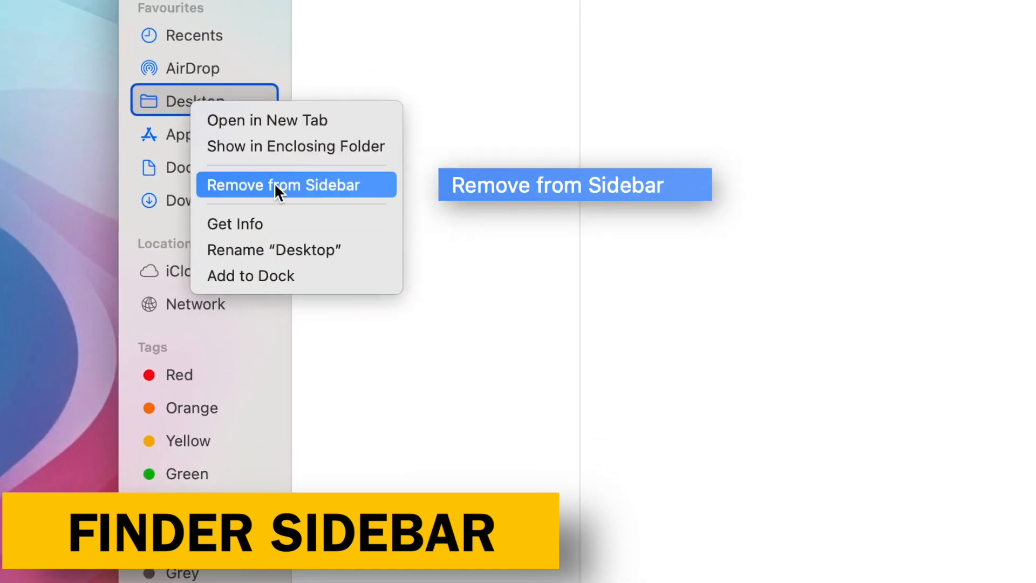
left_click(283, 186)
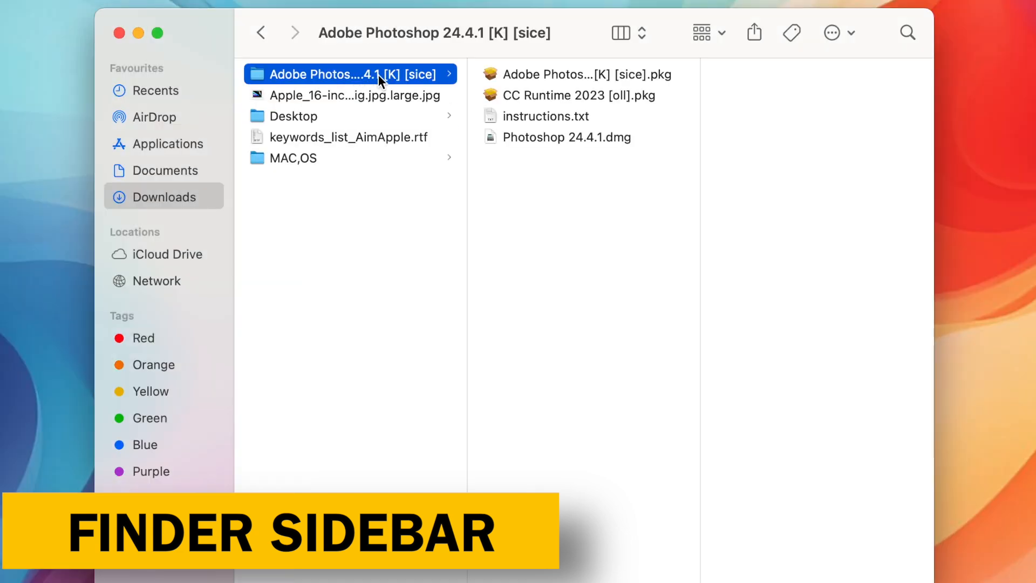
mouse_move(118, 193)
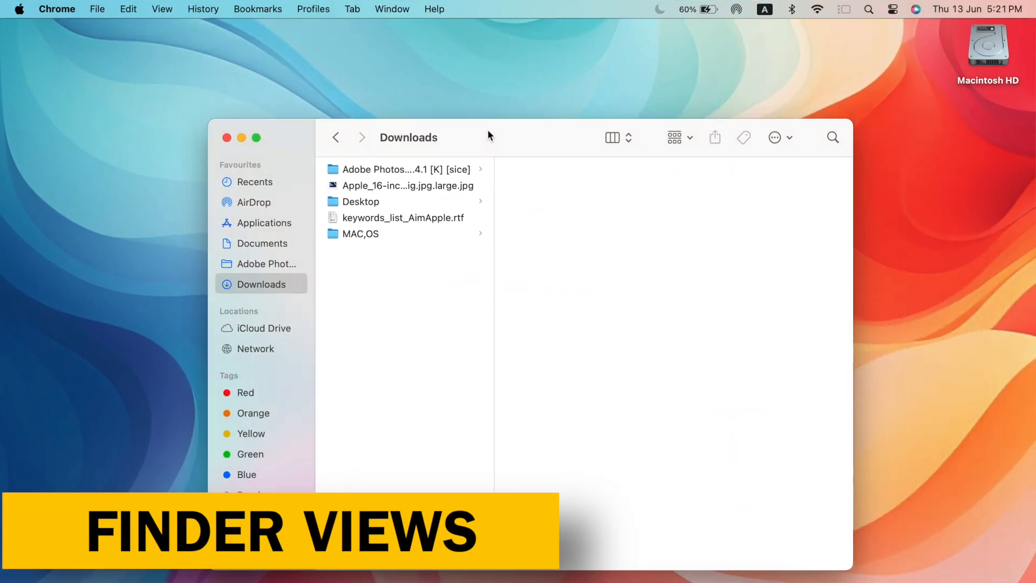
- Switch the Downloads folder from column view to list view
left_click(673, 138)
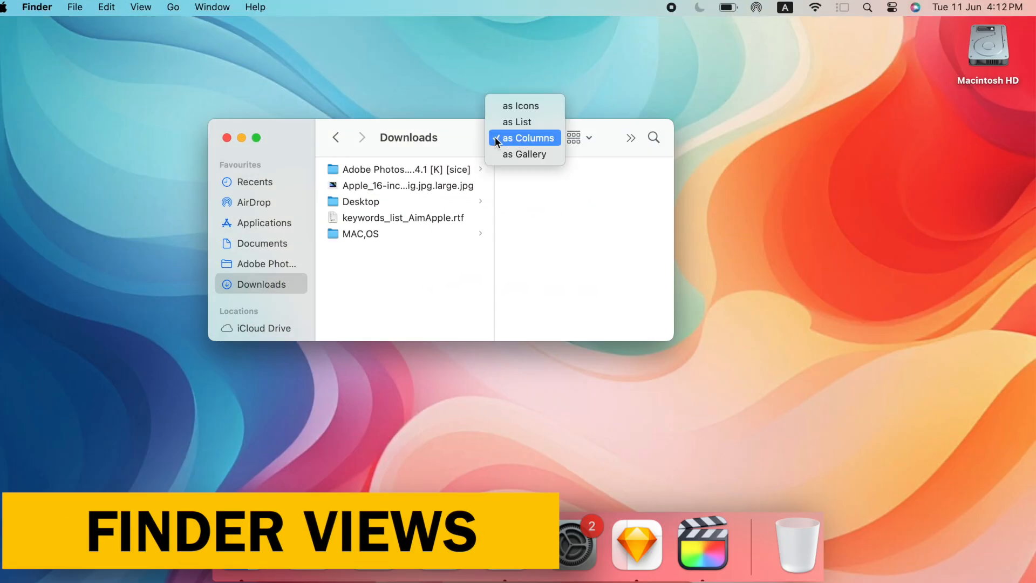
left_click(517, 122)
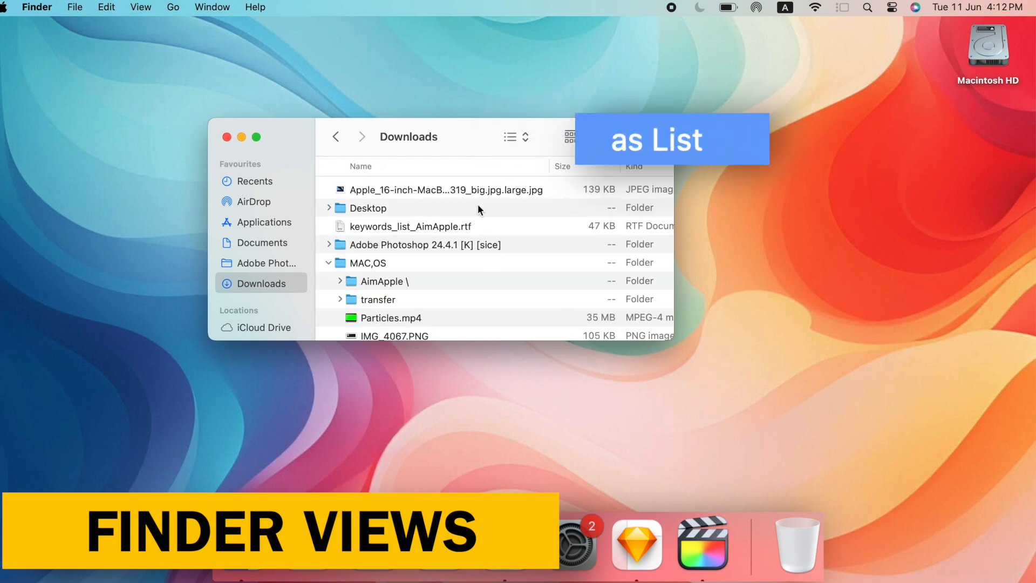
scroll("down", 3)
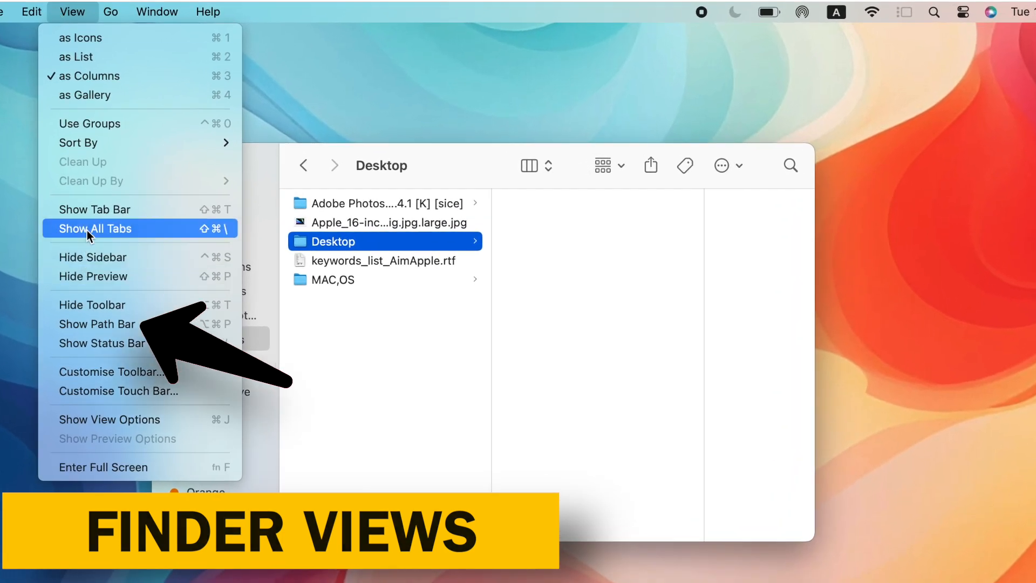
mouse_move(96, 324)
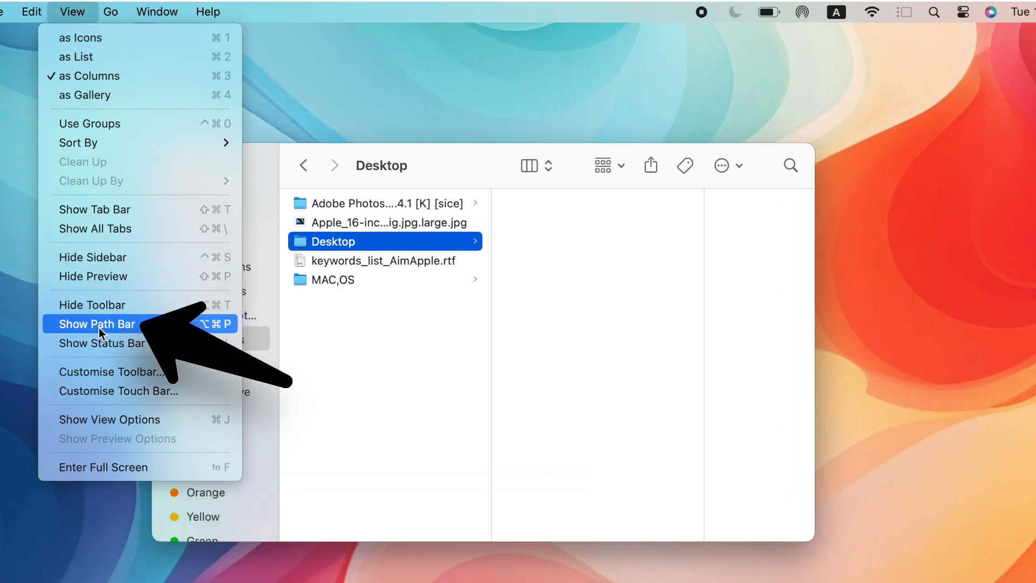
- Turn on Finder's path bar and status bar from the View menu
left_click(96, 324)
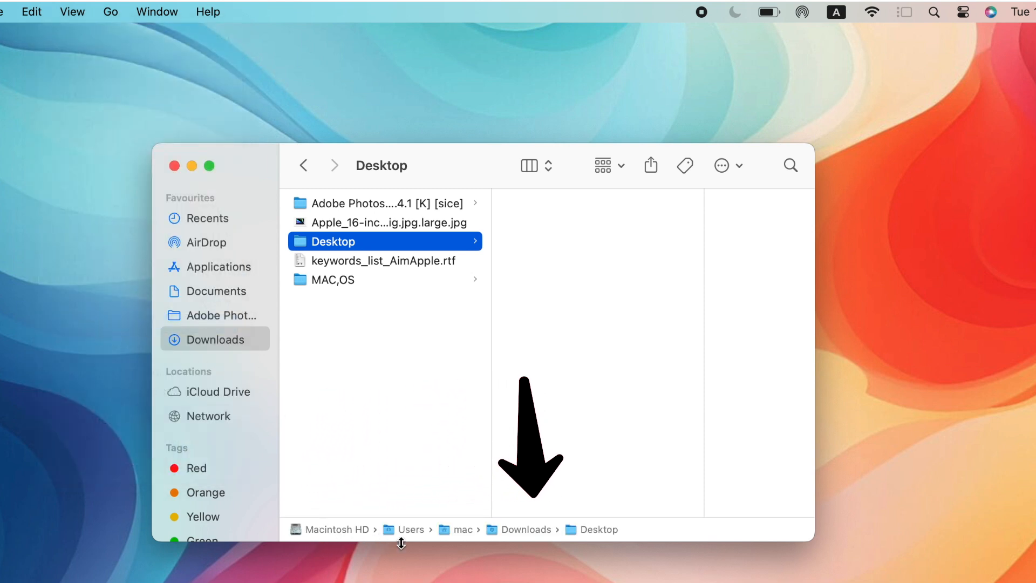
left_click(72, 11)
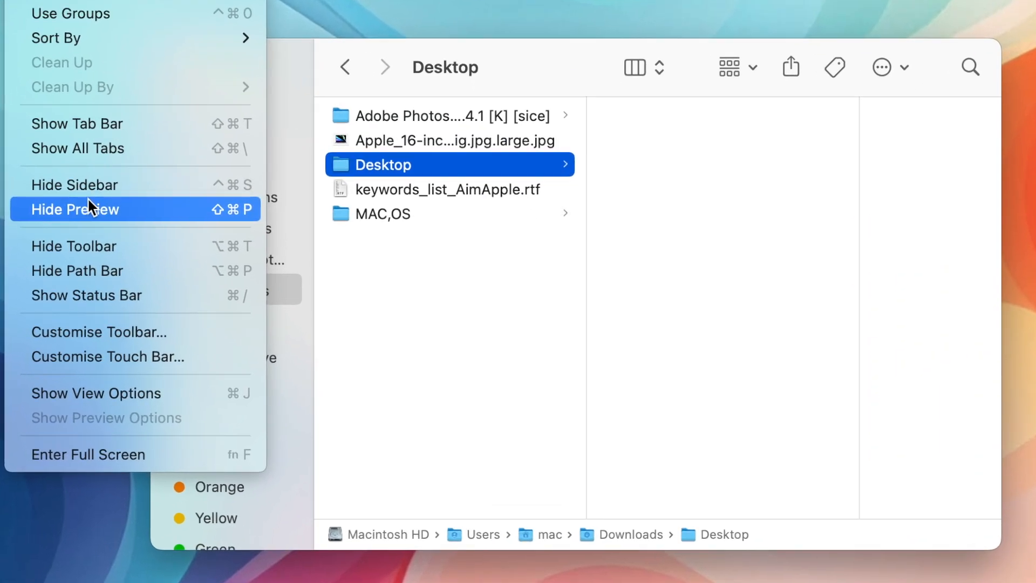
mouse_move(100, 294)
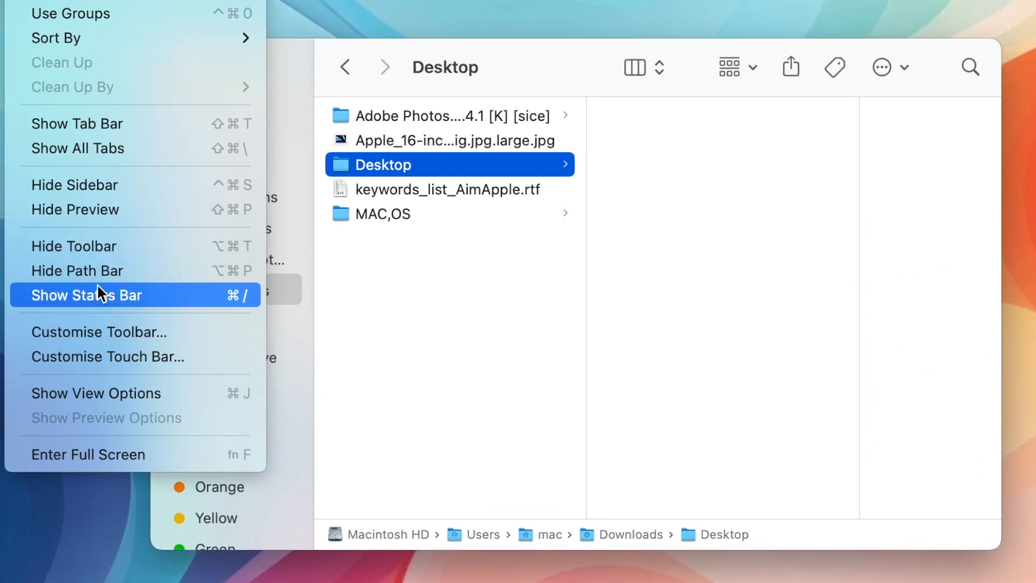
mouse_move(98, 309)
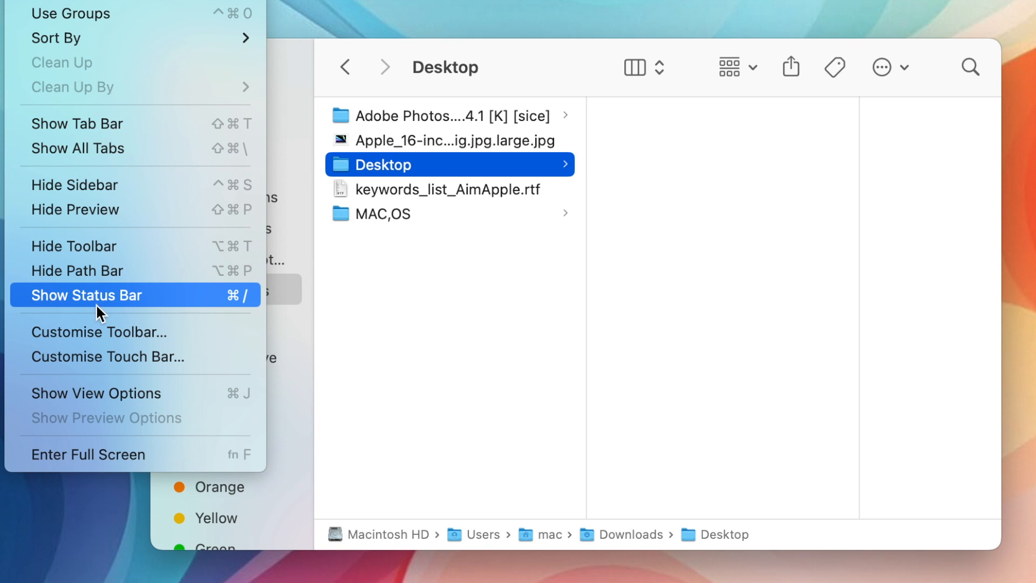
left_click(86, 294)
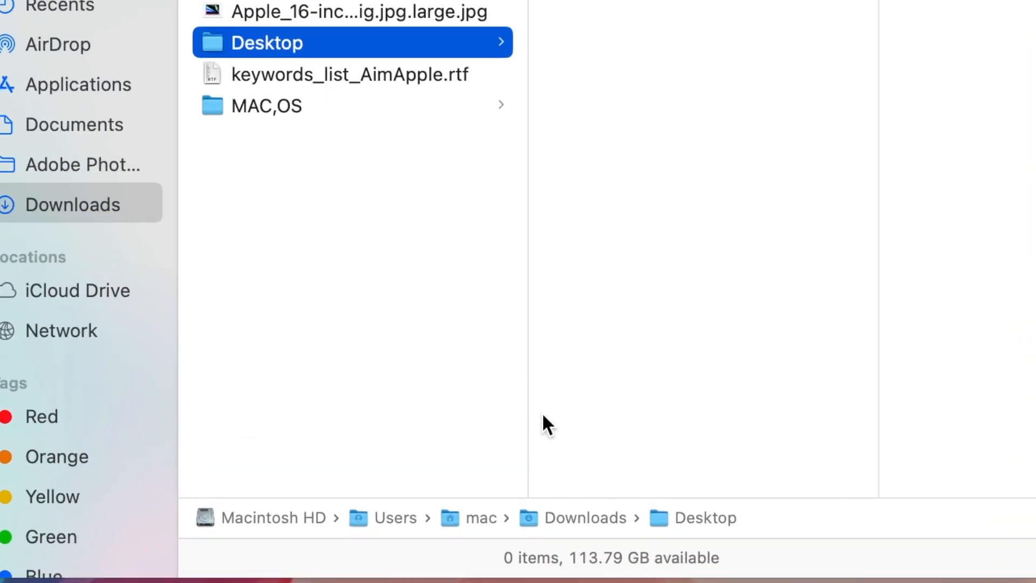
mouse_move(598, 575)
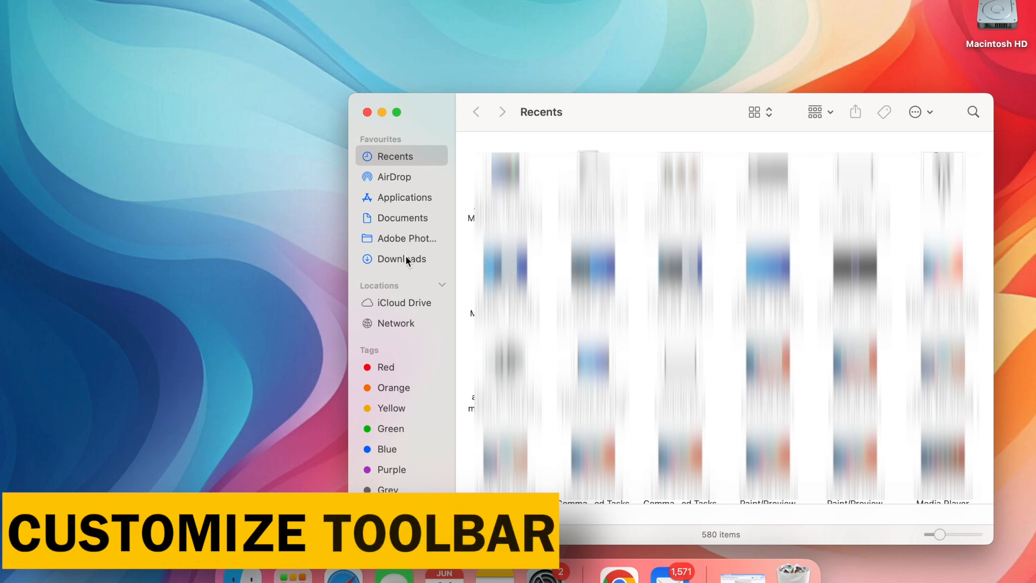
- Go to Downloads and start Customize Toolbar from the toolbar's context menu
left_click(400, 258)
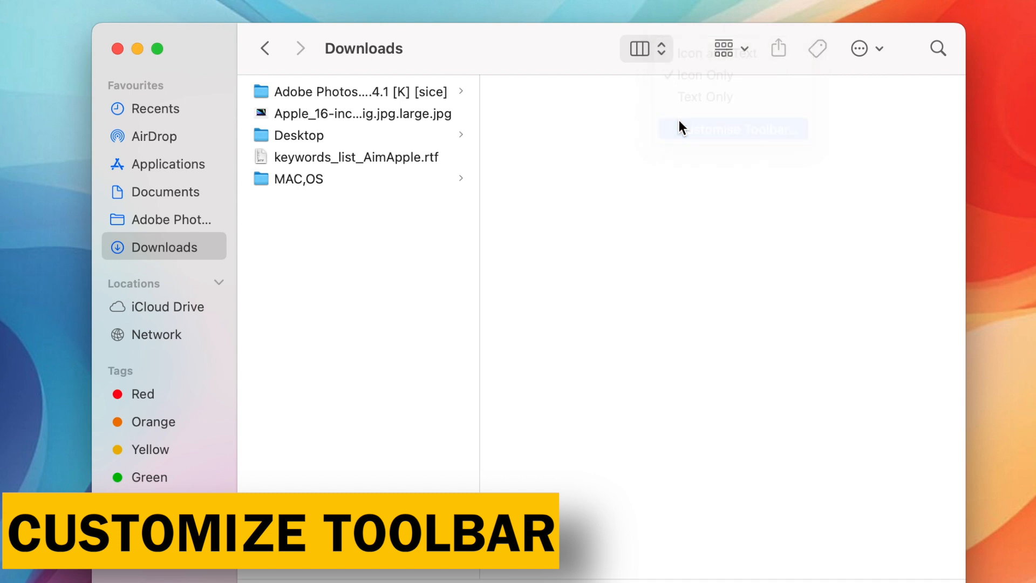
left_click(733, 129)
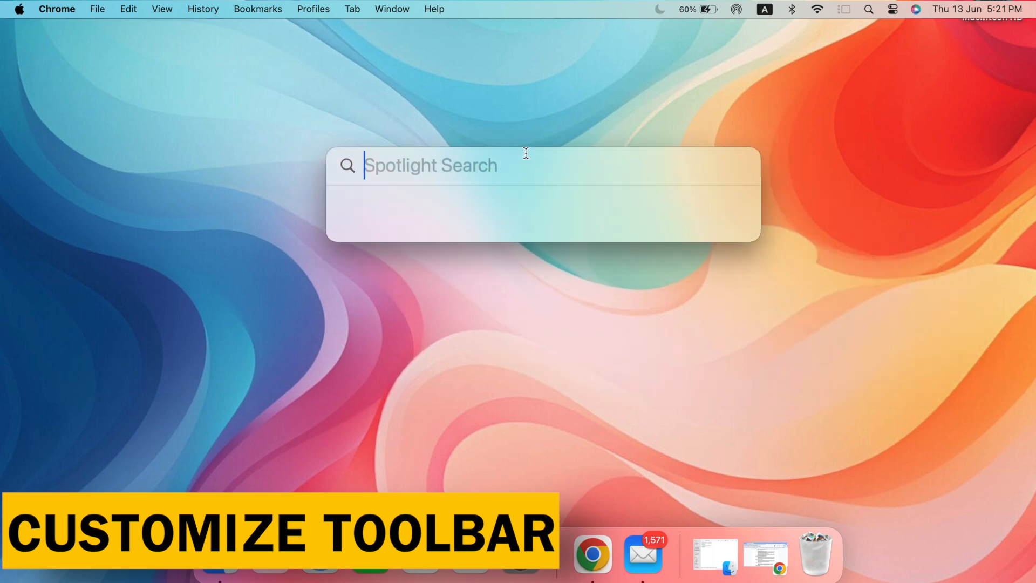
- Dismiss Spotlight and search the Finder window for 'jpg'
key("escape")
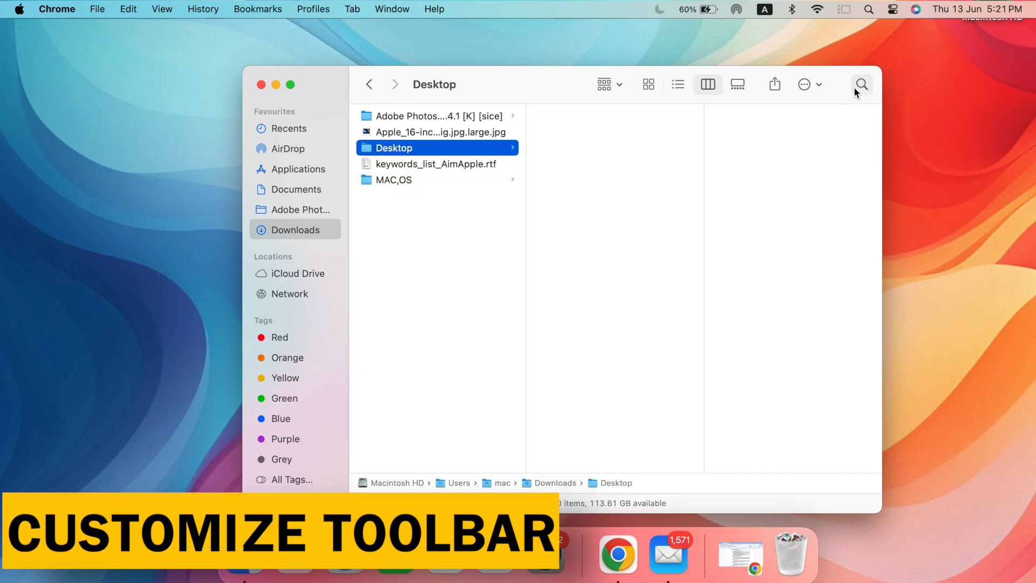
type("jpg")
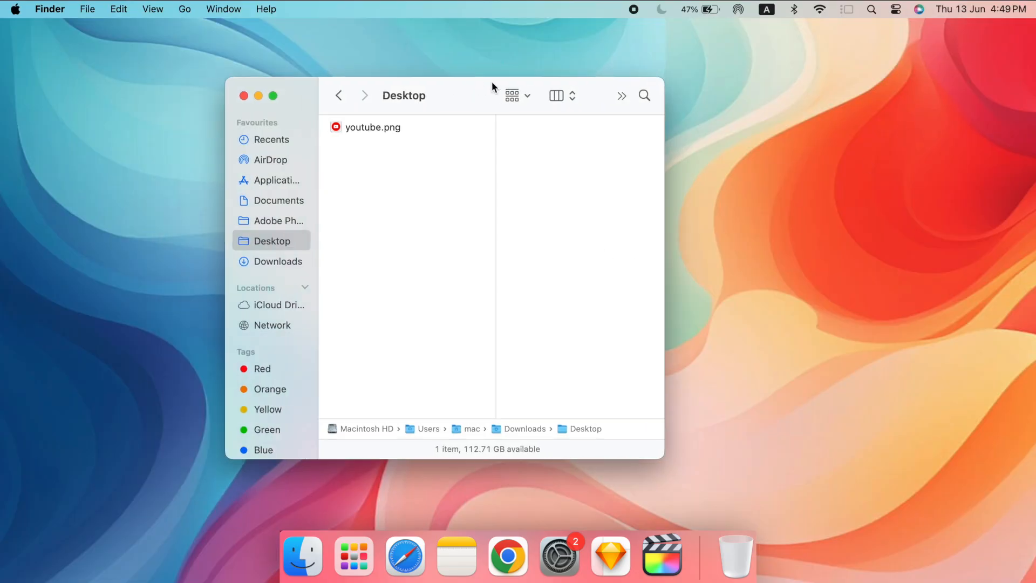
- Get Info on youtube.png and pick an app in its Open with pop-up
left_click(373, 126)
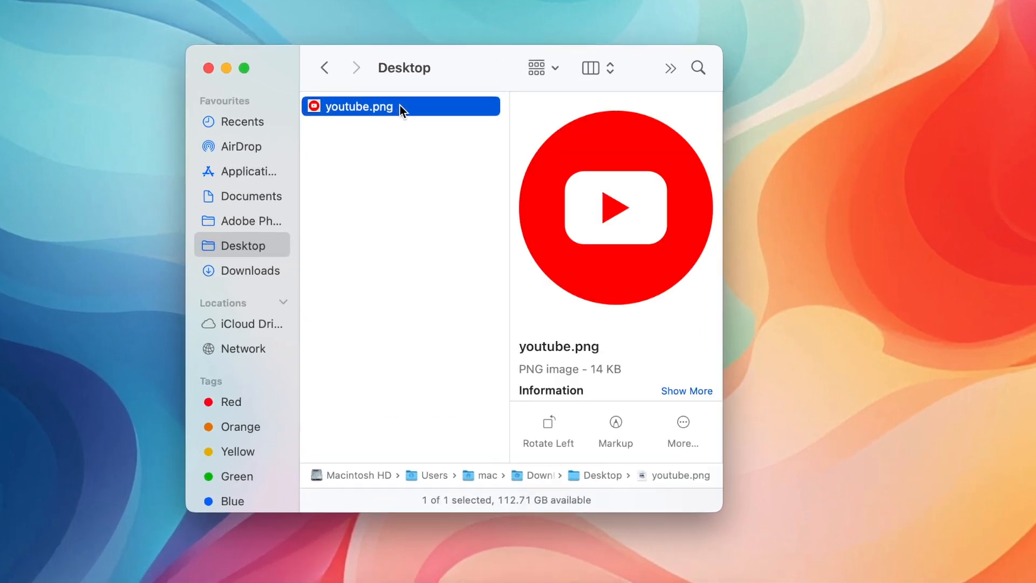
right_click(360, 106)
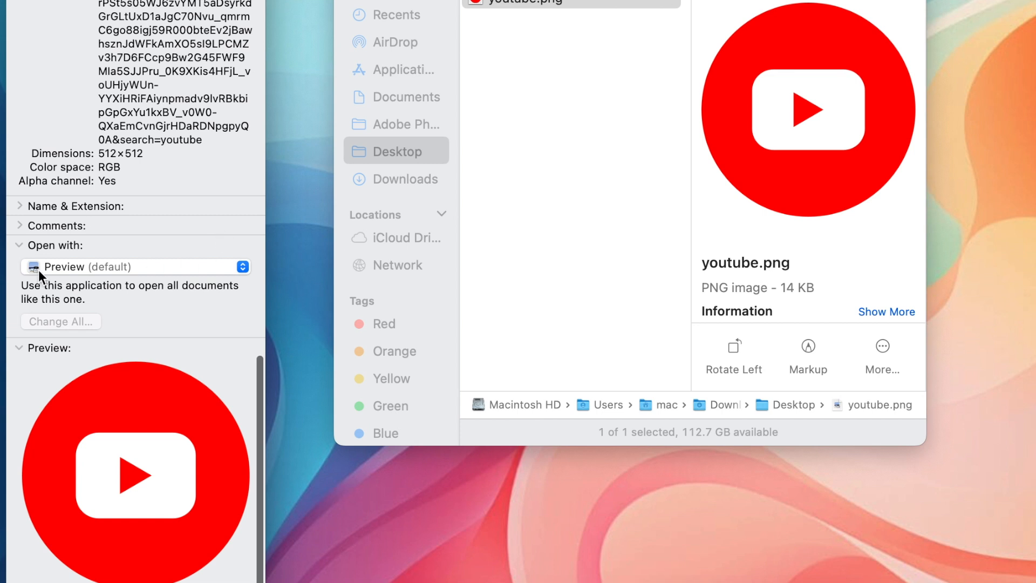
left_click(135, 266)
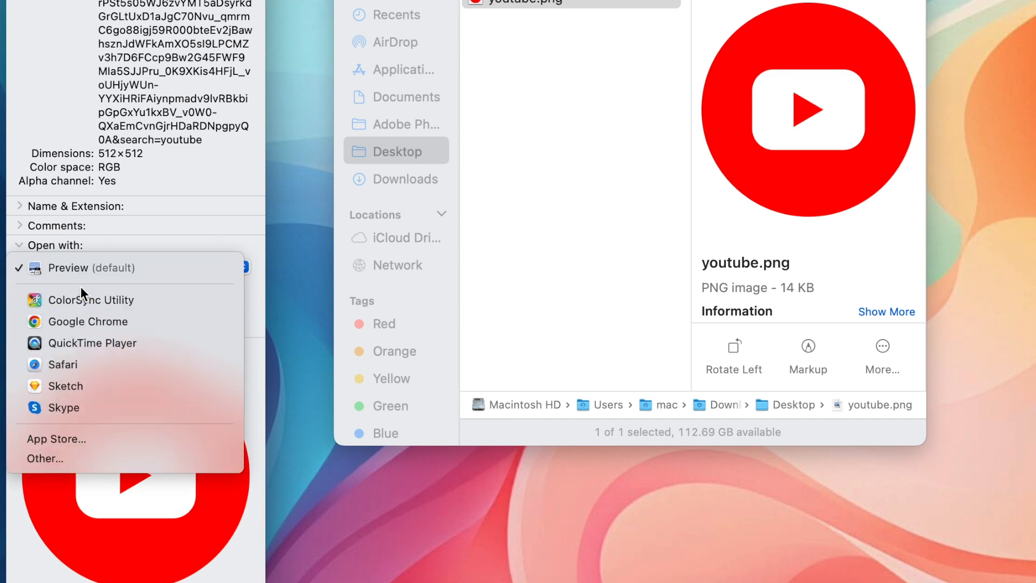
left_click(91, 267)
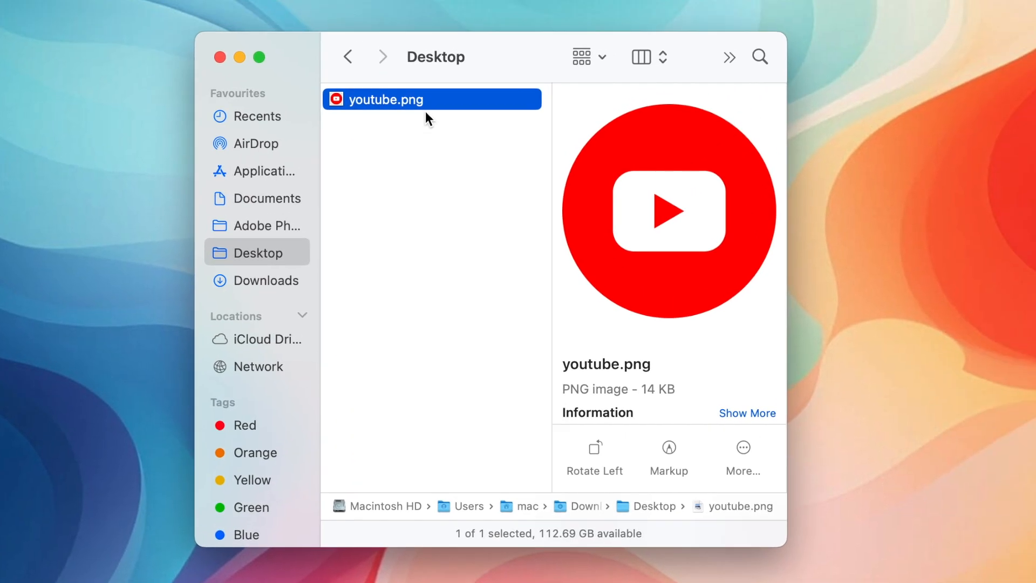
right_click(430, 99)
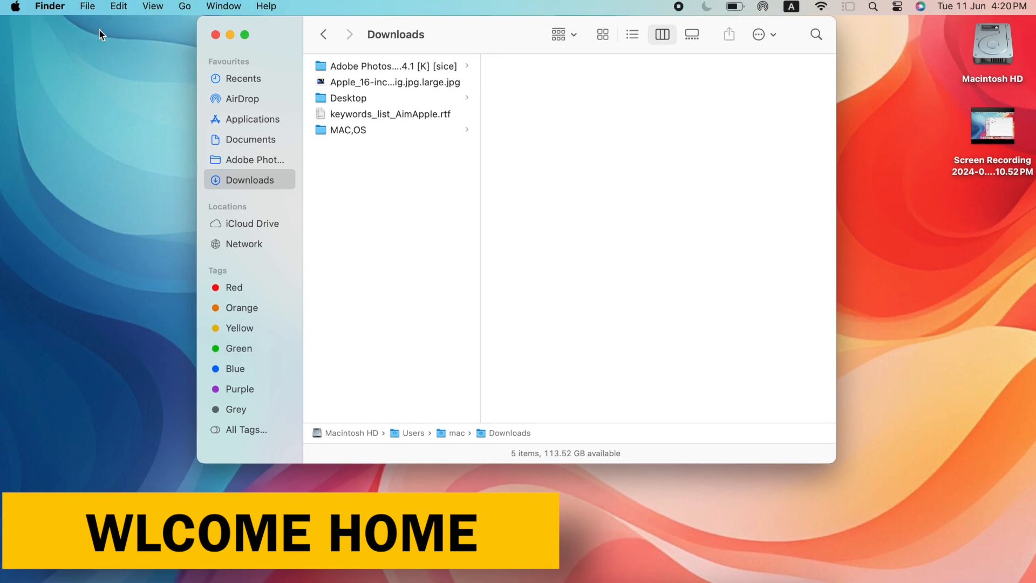
left_click(49, 6)
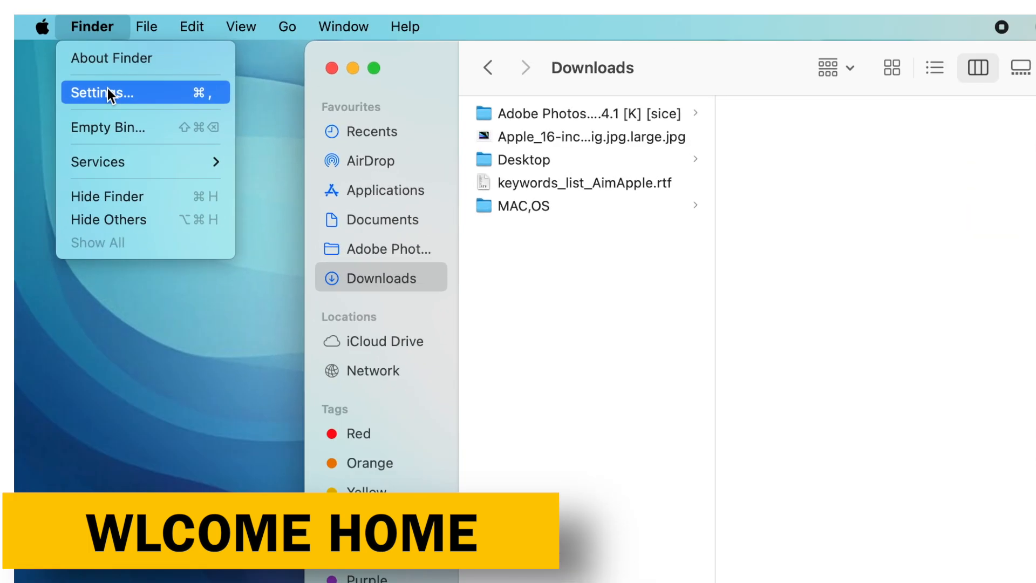
left_click(102, 92)
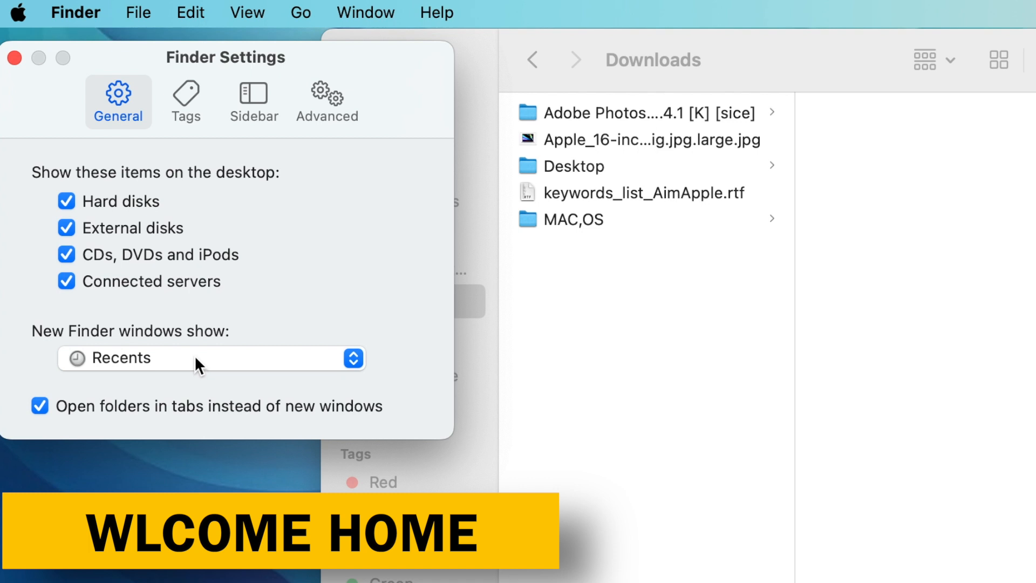
left_click(212, 357)
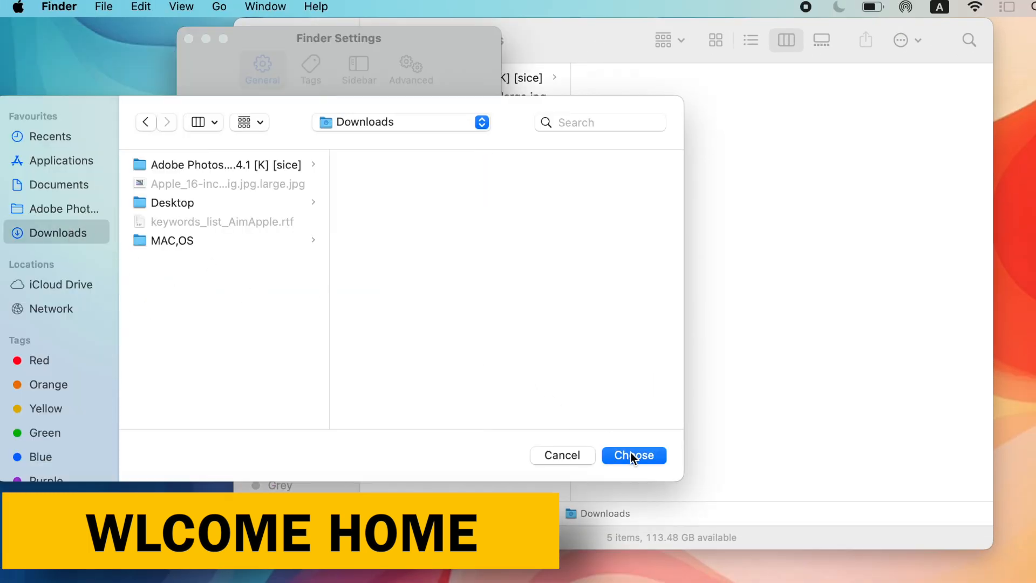
left_click(633, 455)
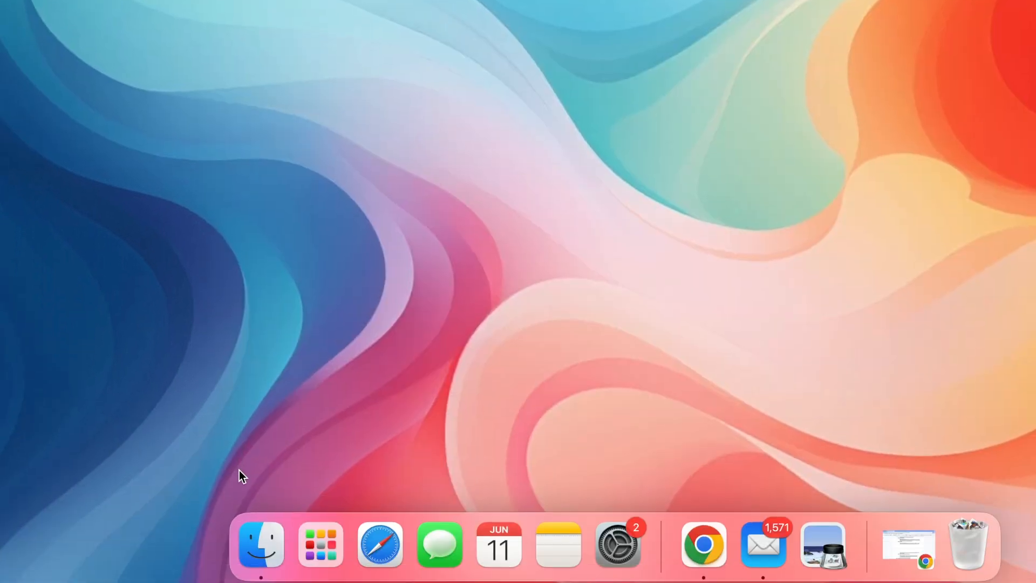
left_click(259, 545)
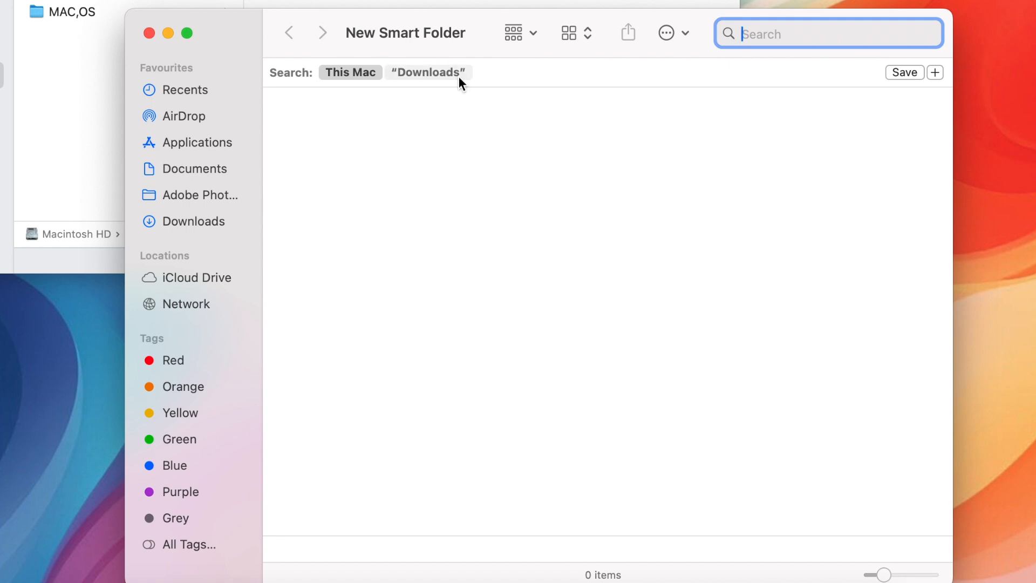
- Minimise the New Smart Folder search window into the Dock
left_click(150, 33)
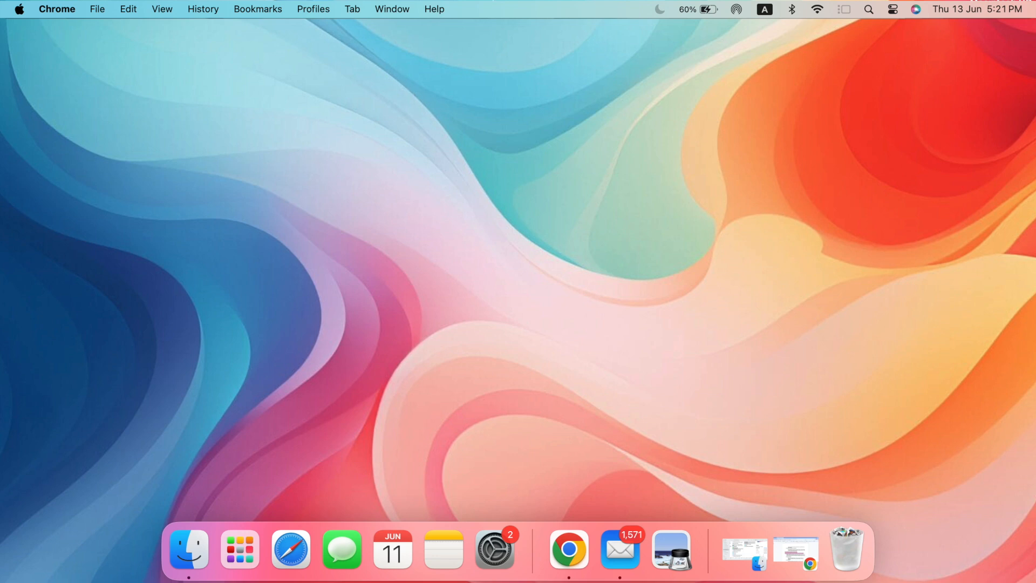
mouse_move(529, 474)
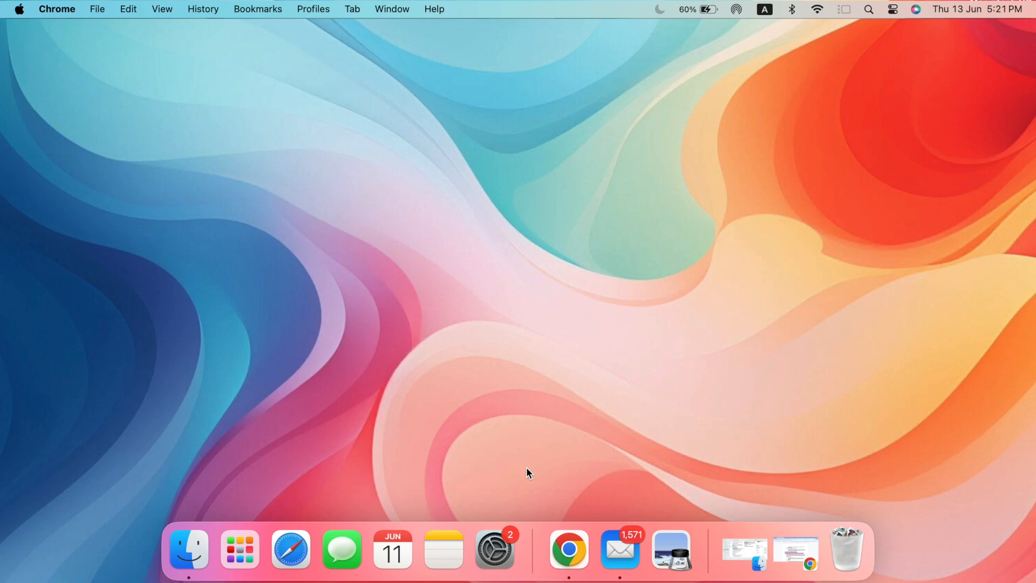
mouse_move(495, 548)
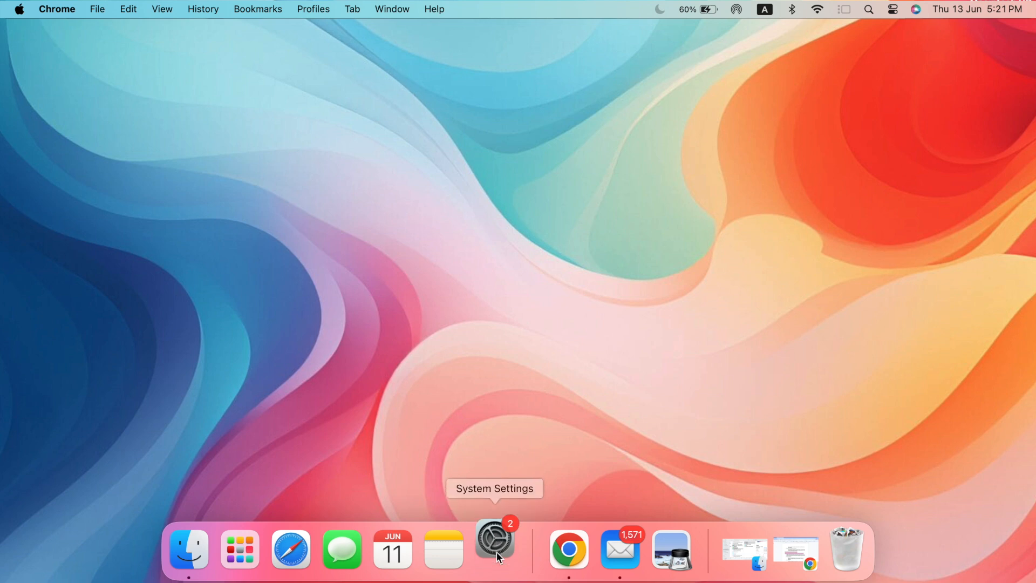
- In Notifications settings, toggle Allow notifications for Calendar
left_click(494, 548)
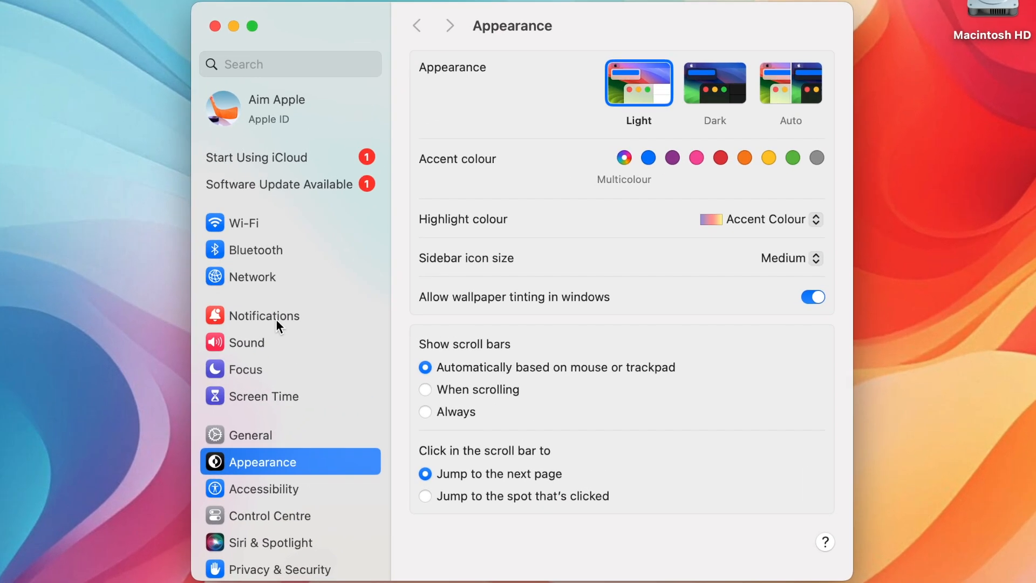
left_click(269, 315)
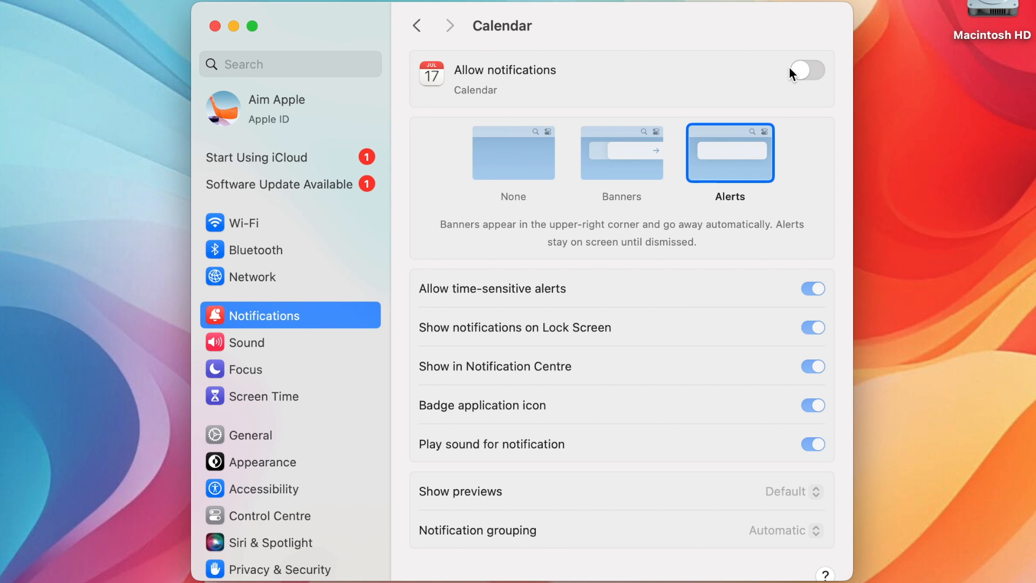
left_click(807, 71)
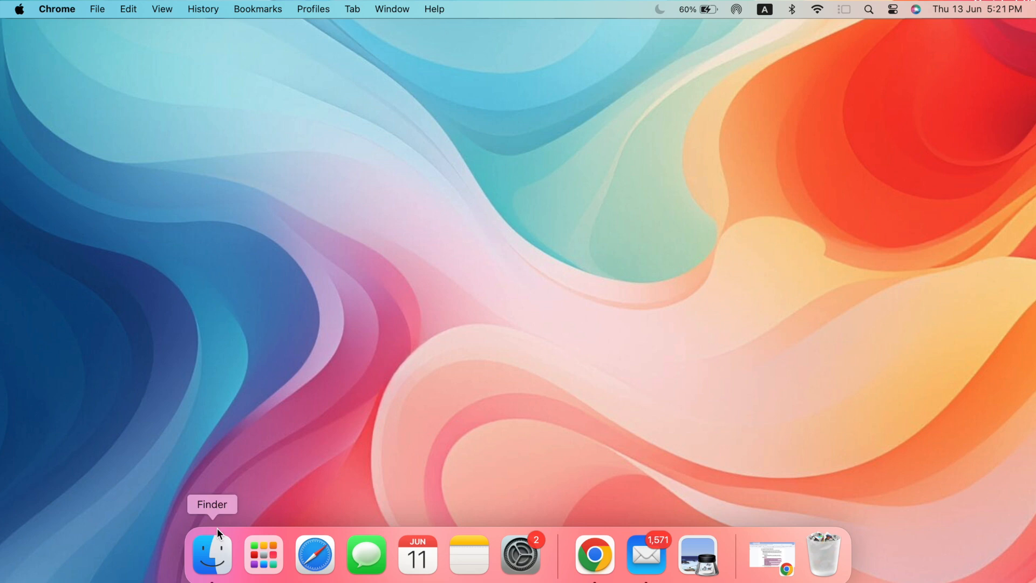
- In Finder Settings > General, untick Connected servers and toggle External disks on the desktop
left_click(210, 554)
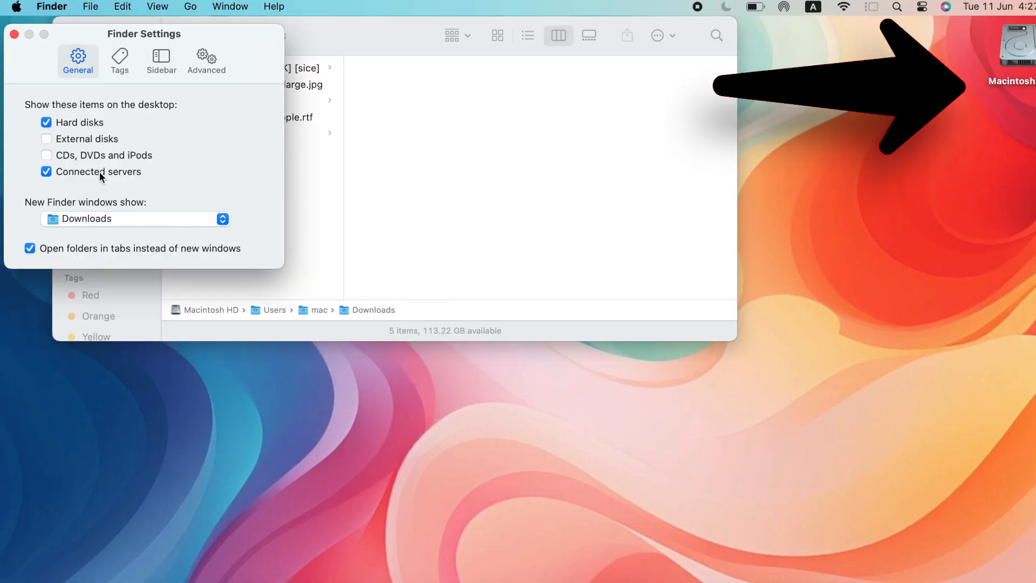
left_click(47, 139)
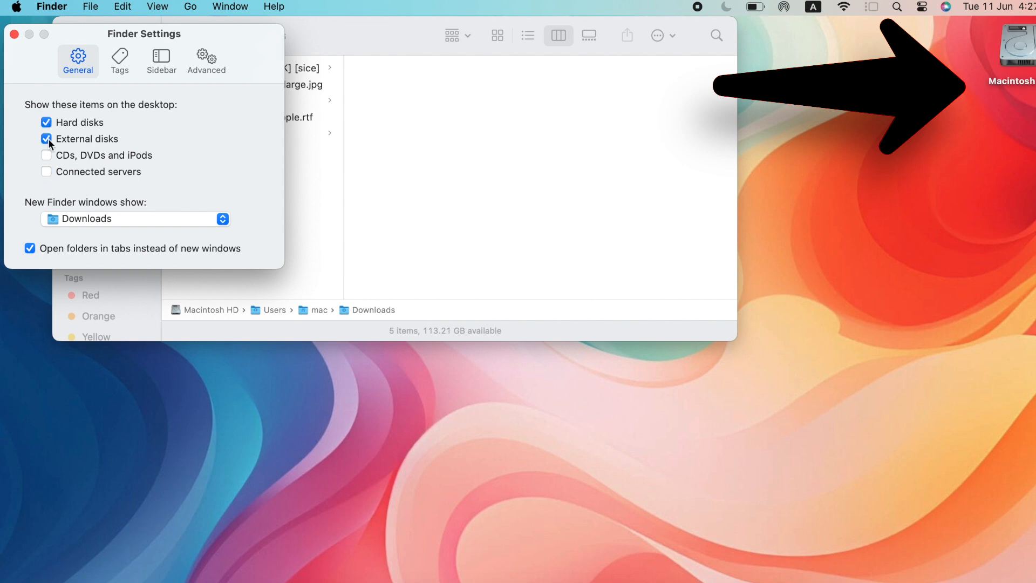
left_click(46, 122)
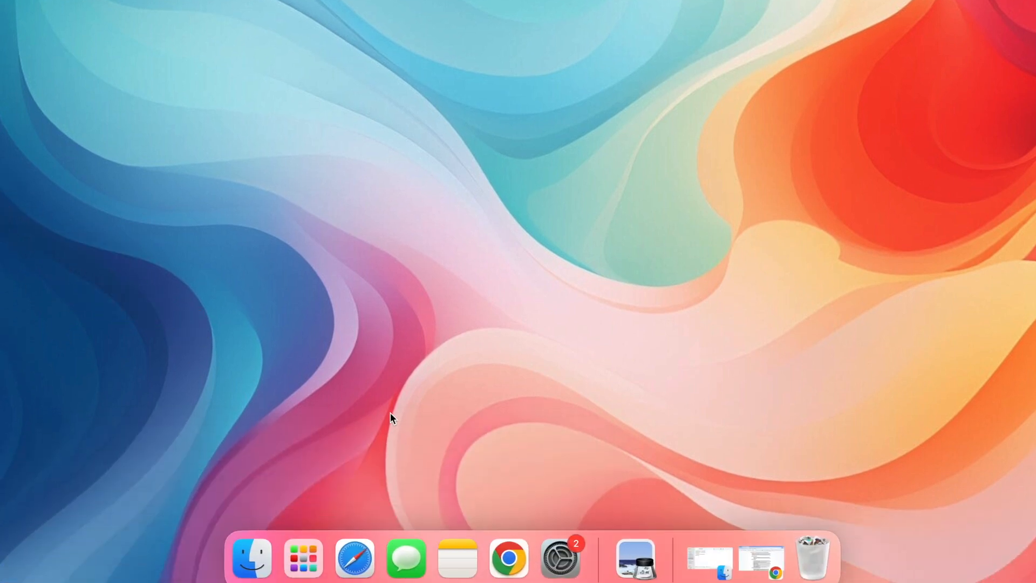
- Set the Dock position to Left then back to Bottom, and minimise windows with the Genie Effect
left_click(560, 557)
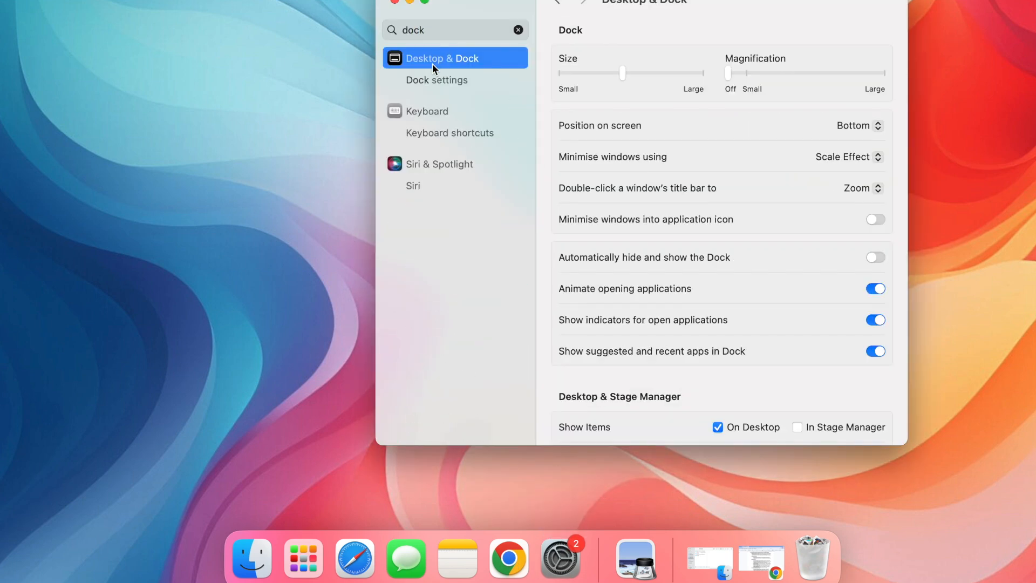
left_click(859, 126)
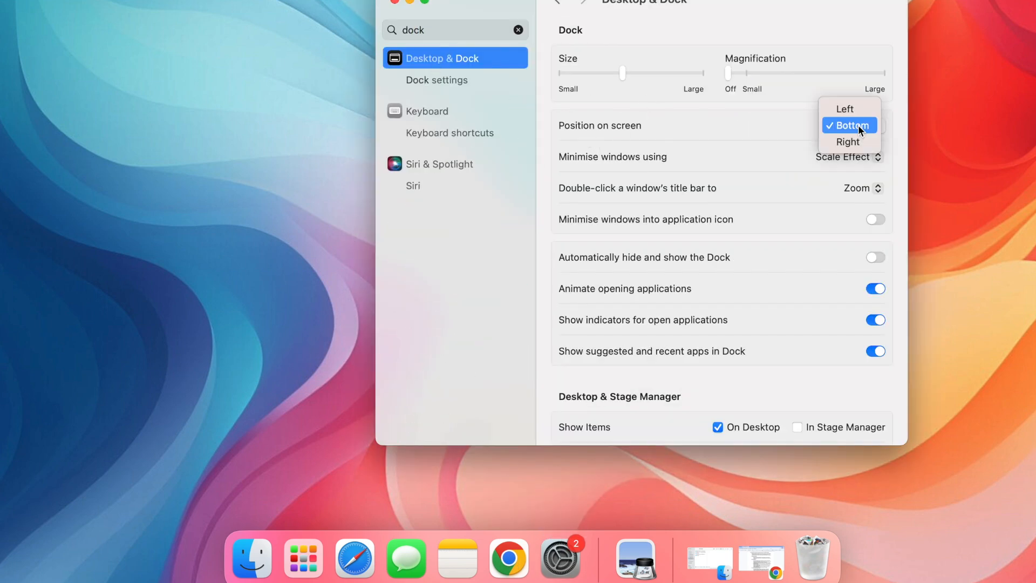
left_click(844, 109)
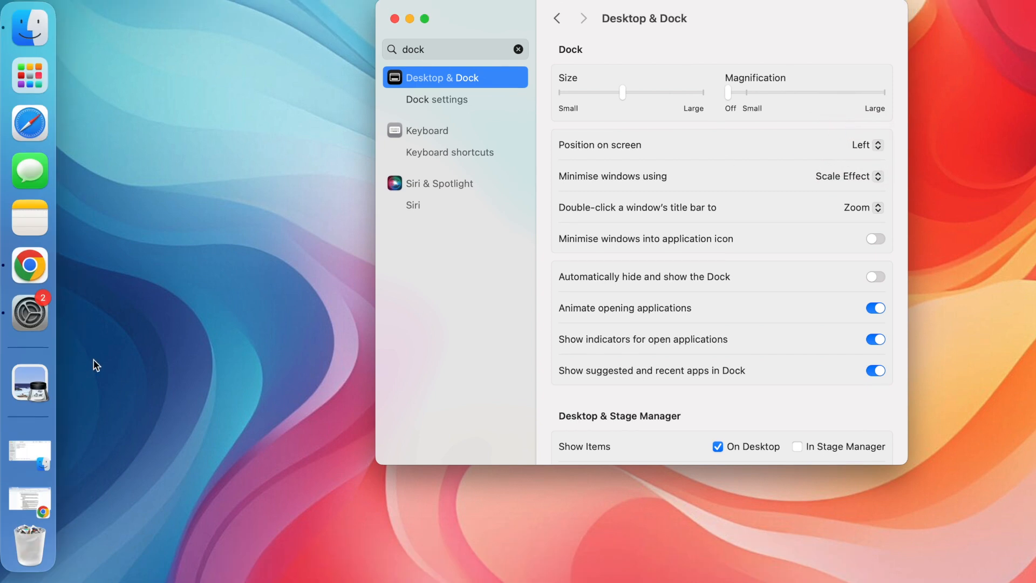
left_click(860, 144)
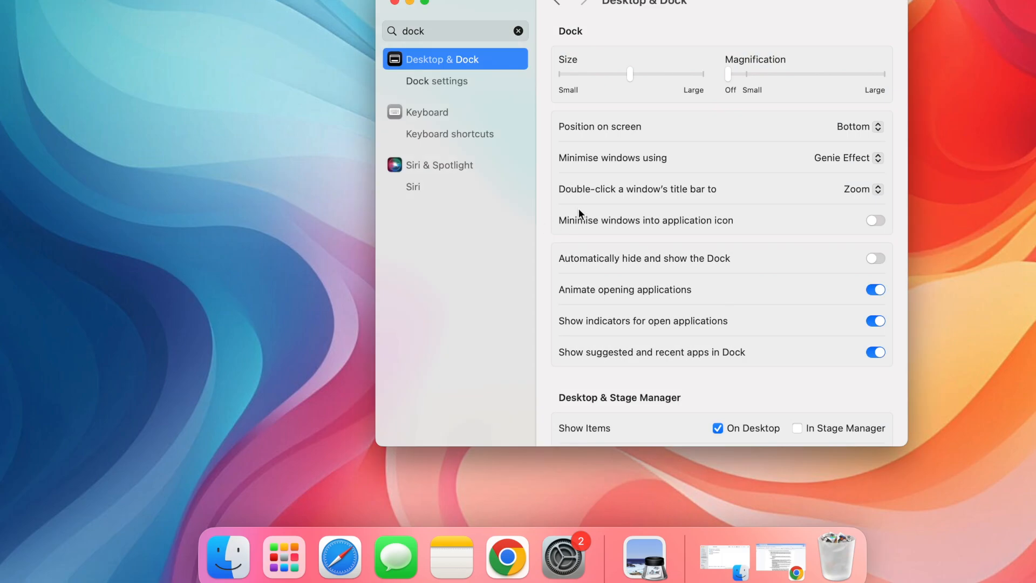
left_click(848, 158)
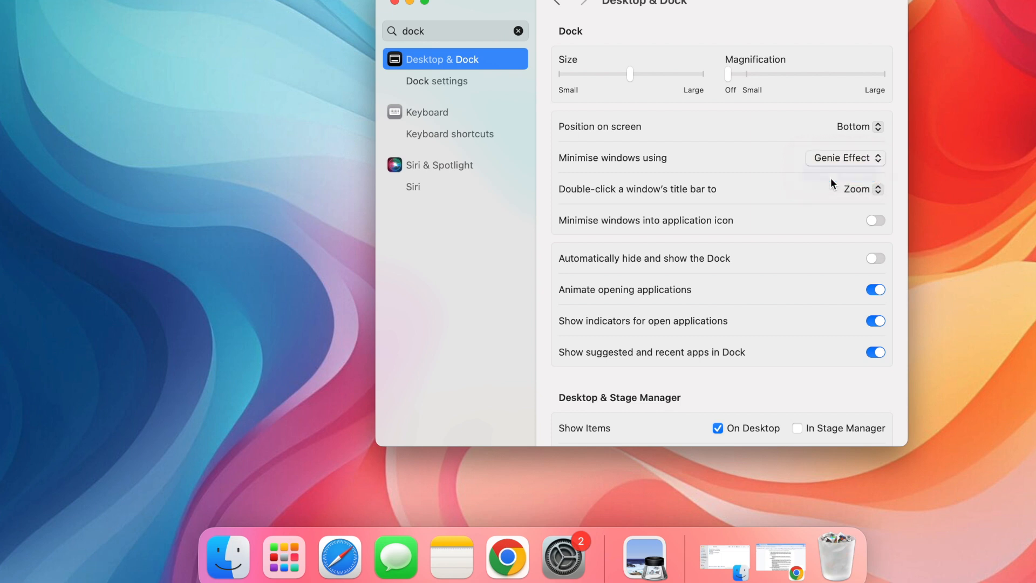
left_click(846, 157)
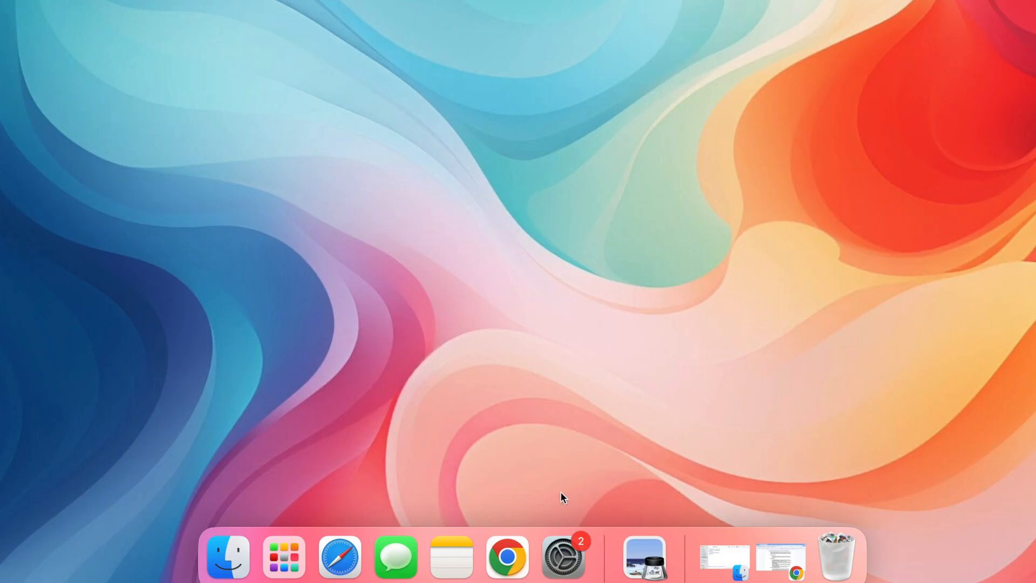
mouse_move(563, 557)
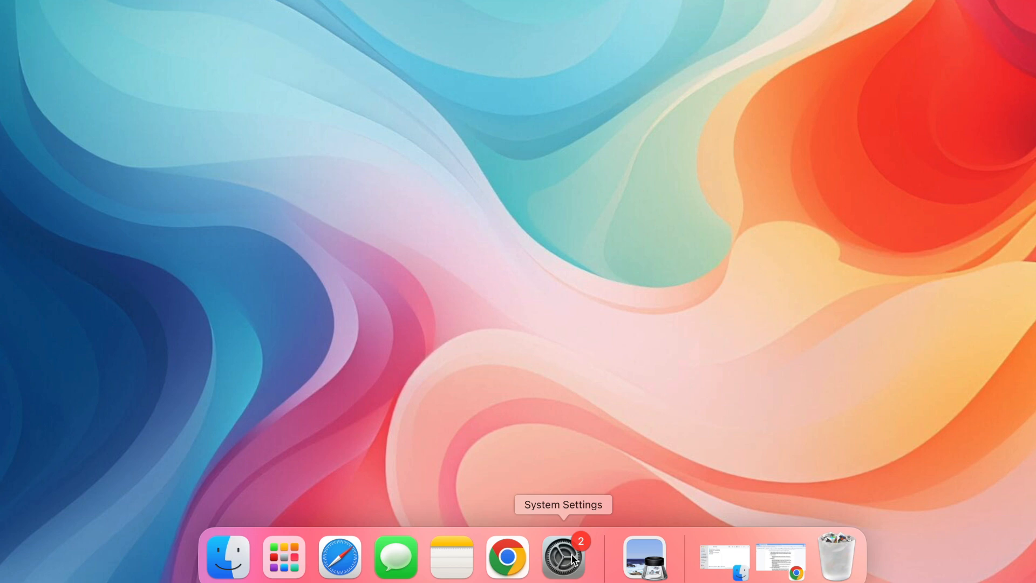
- In Desktop & Dock, make windows minimise into their application icon
left_click(563, 557)
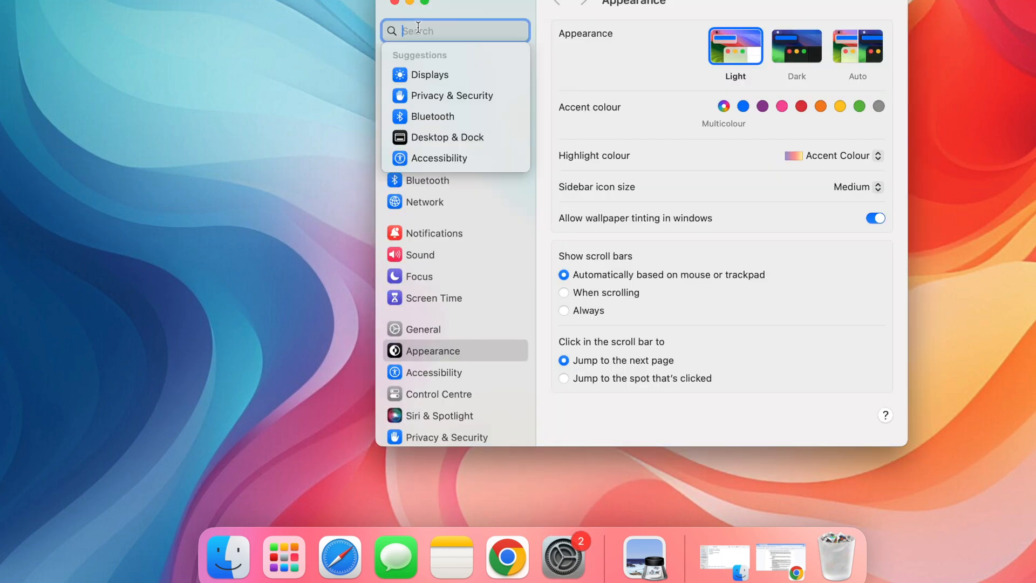
type("doc")
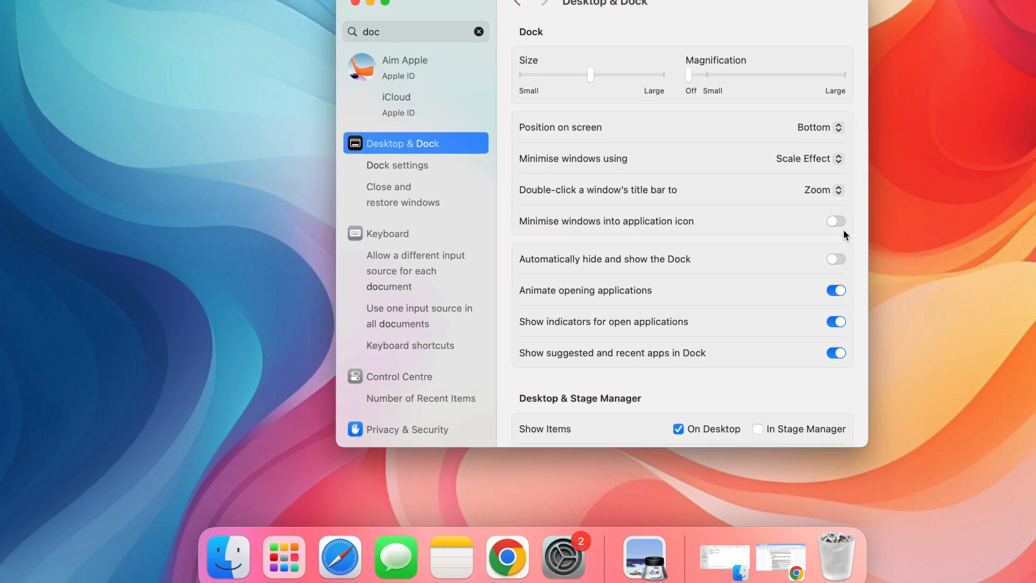
left_click(836, 221)
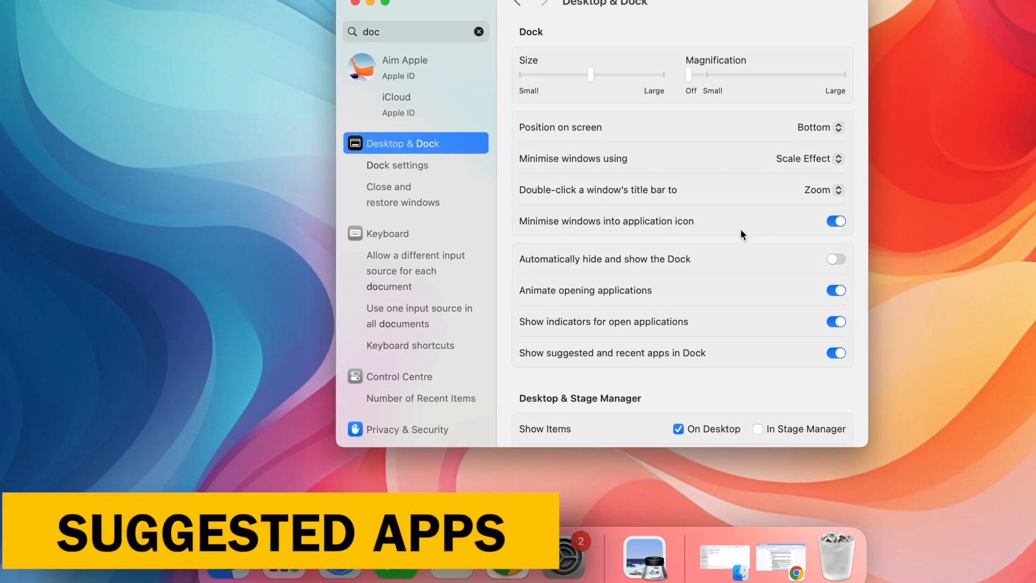
- Stop showing suggested and recent apps in the Dock
scroll("down", 3)
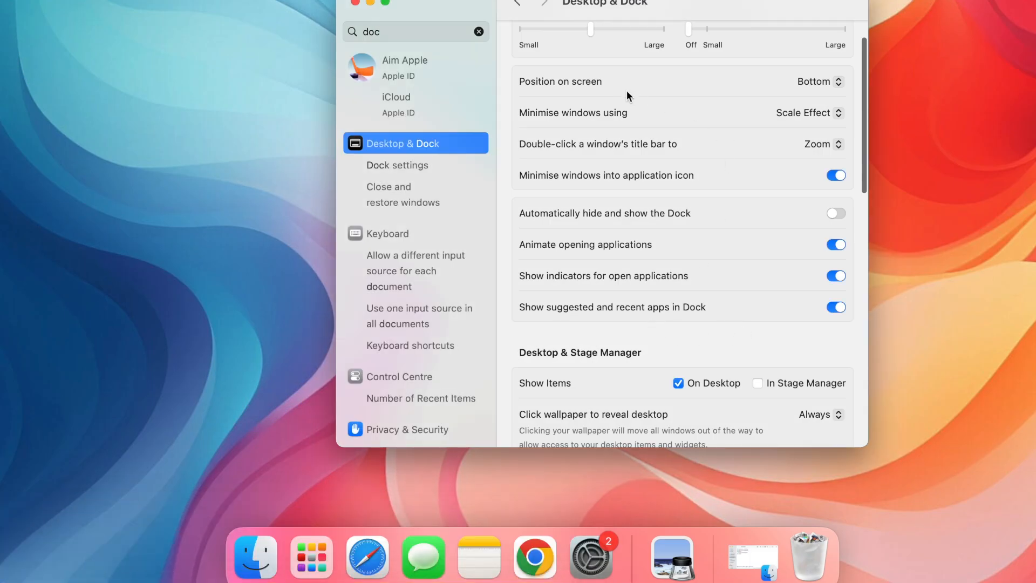
mouse_move(575, 303)
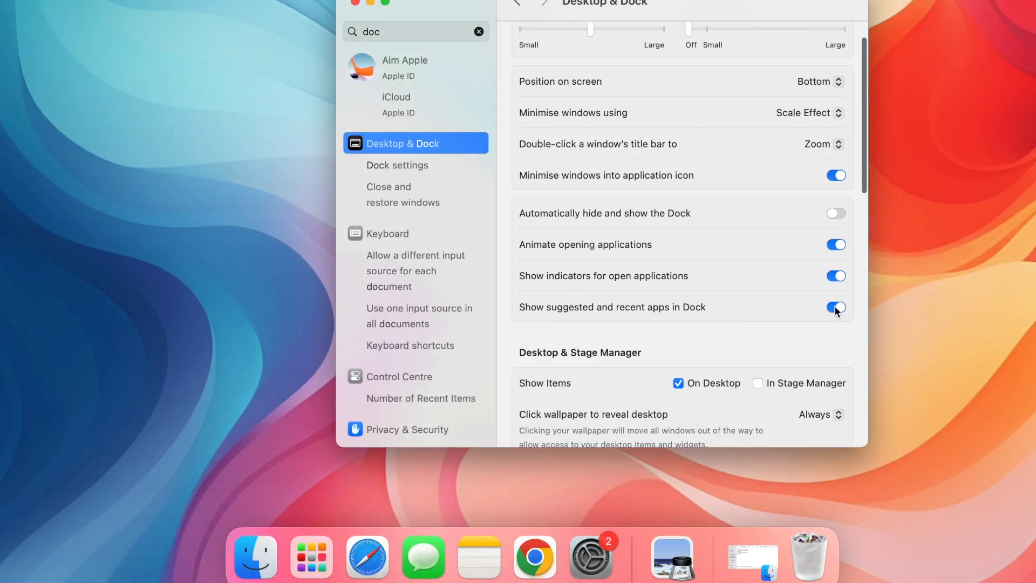
left_click(835, 306)
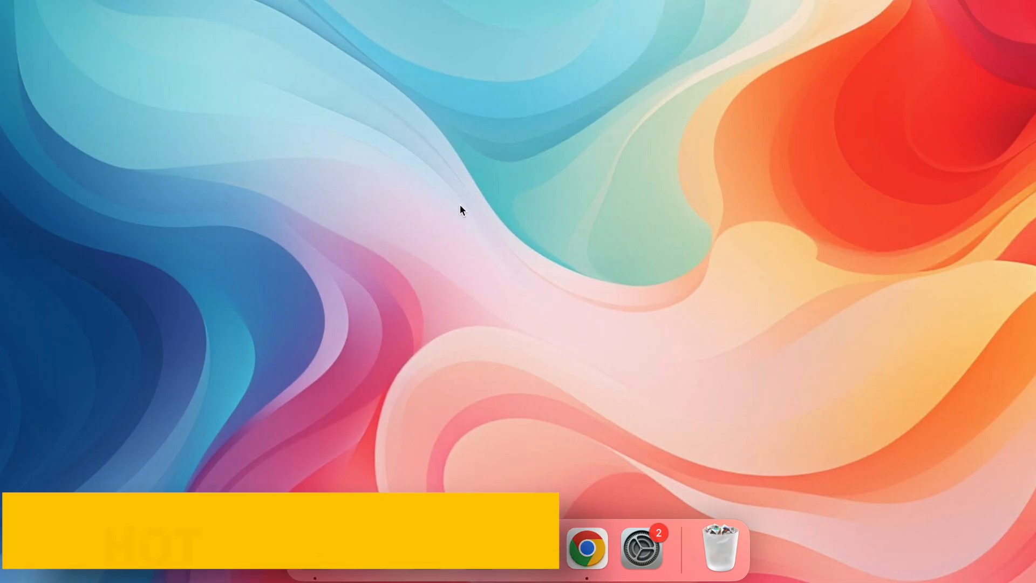
- Reach the Hot Corners shortcut settings from the Desktop & Dock pane
left_click(642, 548)
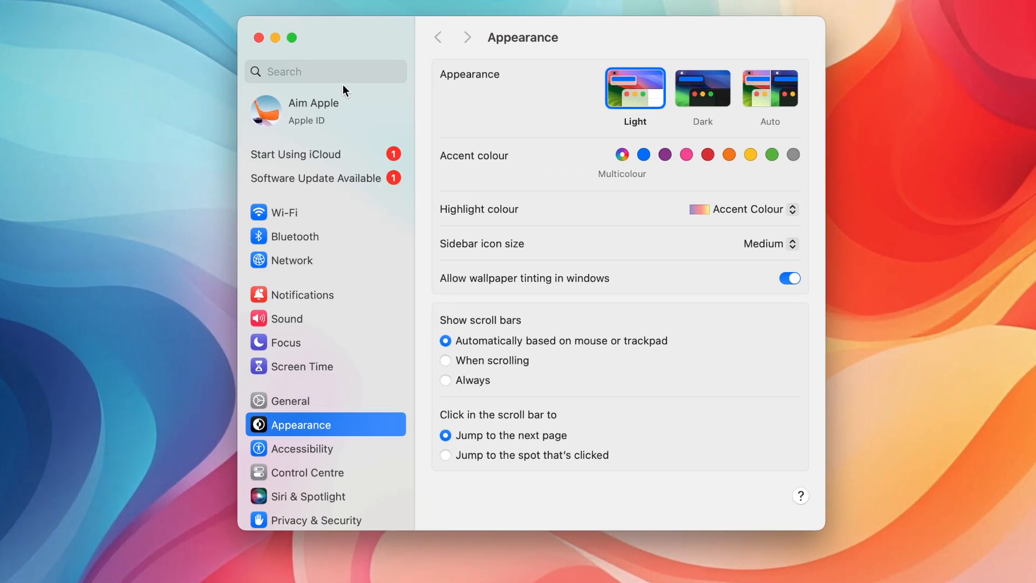
type("desktop")
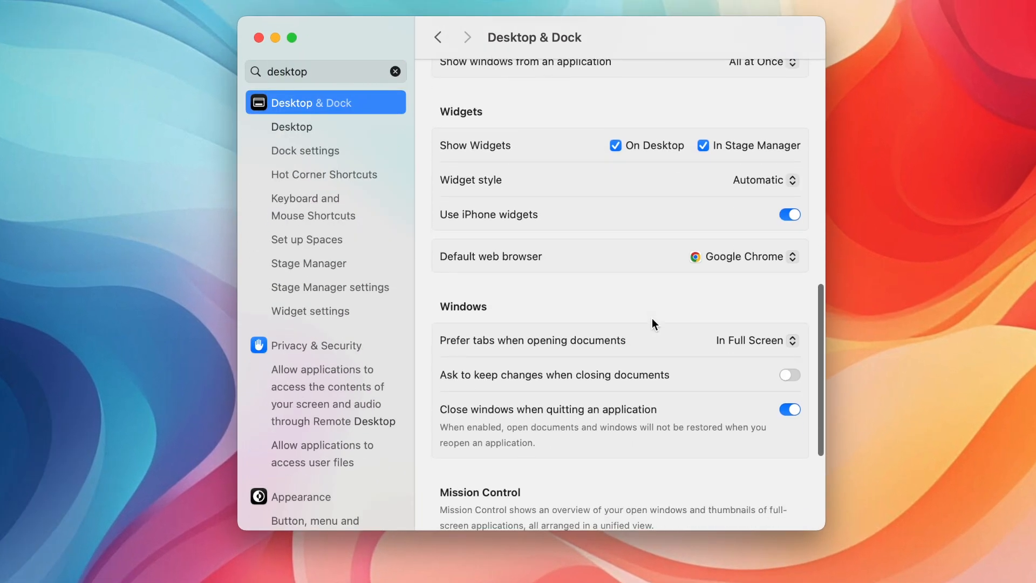
scroll("down", 3)
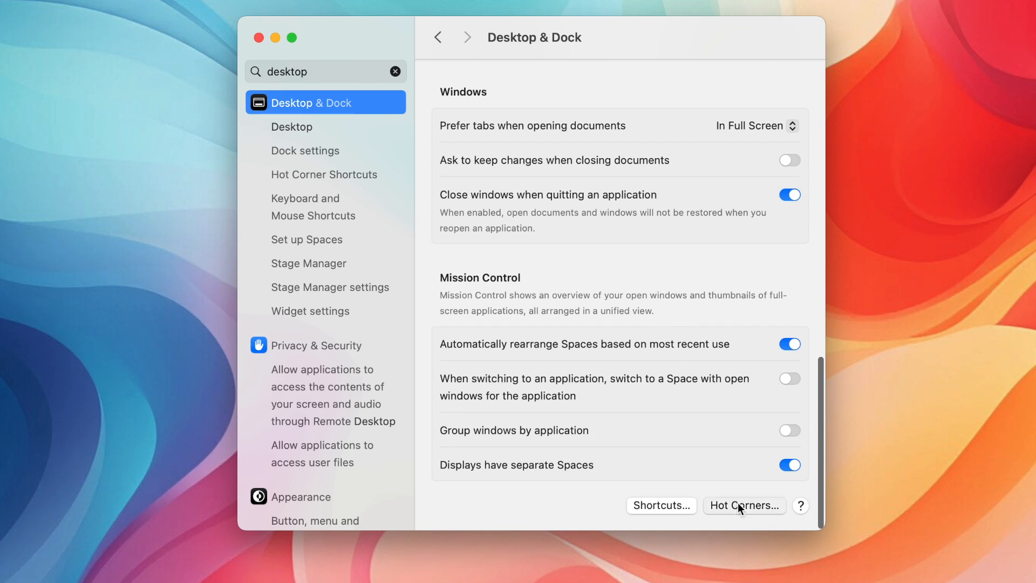
left_click(744, 505)
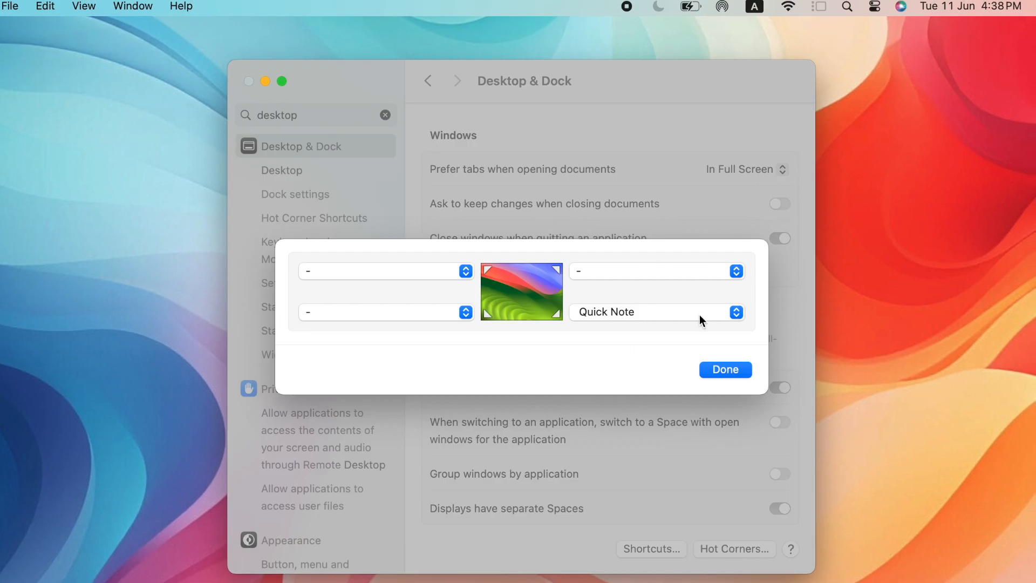
- Assign Lock Screen to the top-right hot corner
left_click(386, 271)
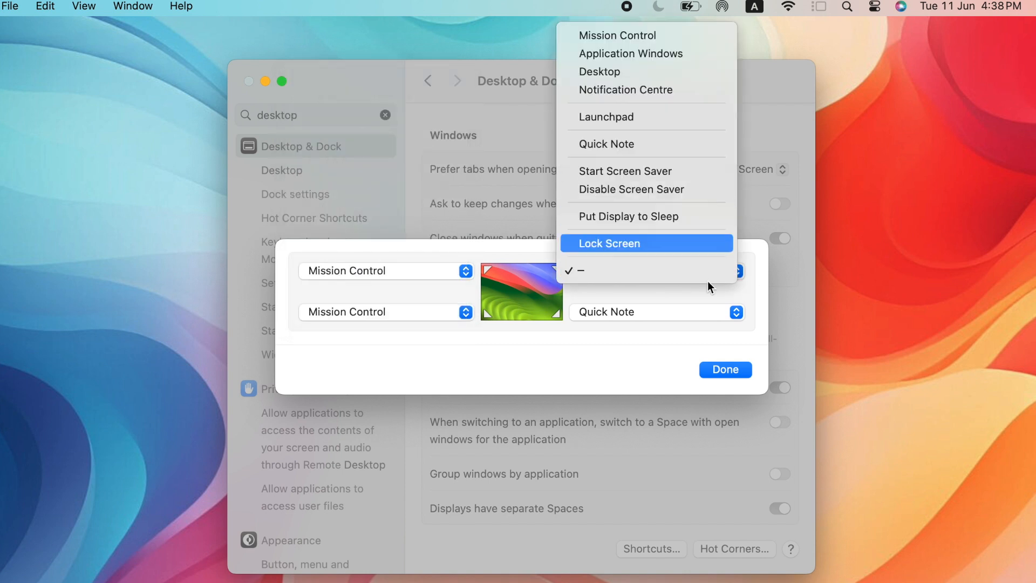
left_click(609, 243)
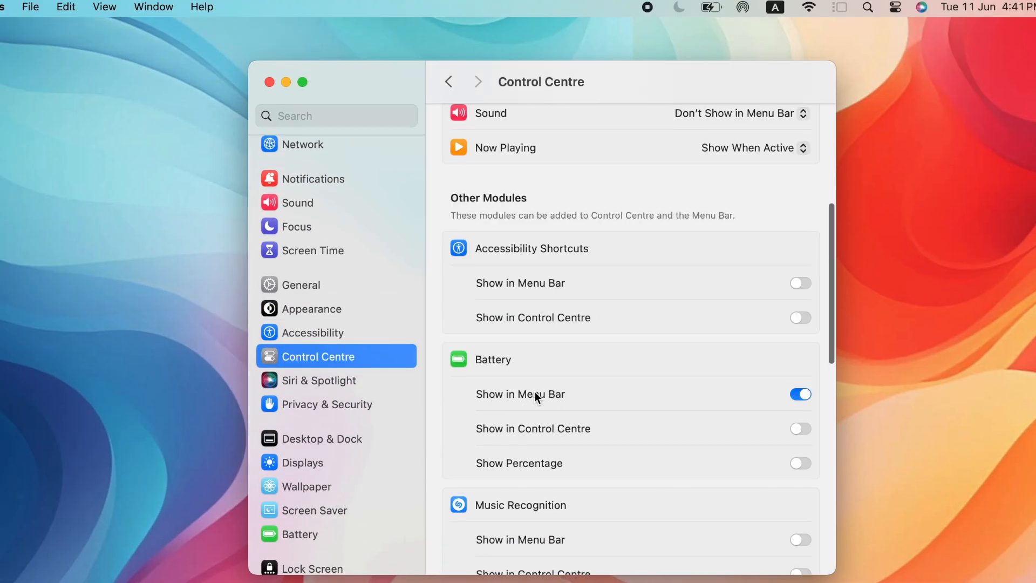
mouse_move(788, 451)
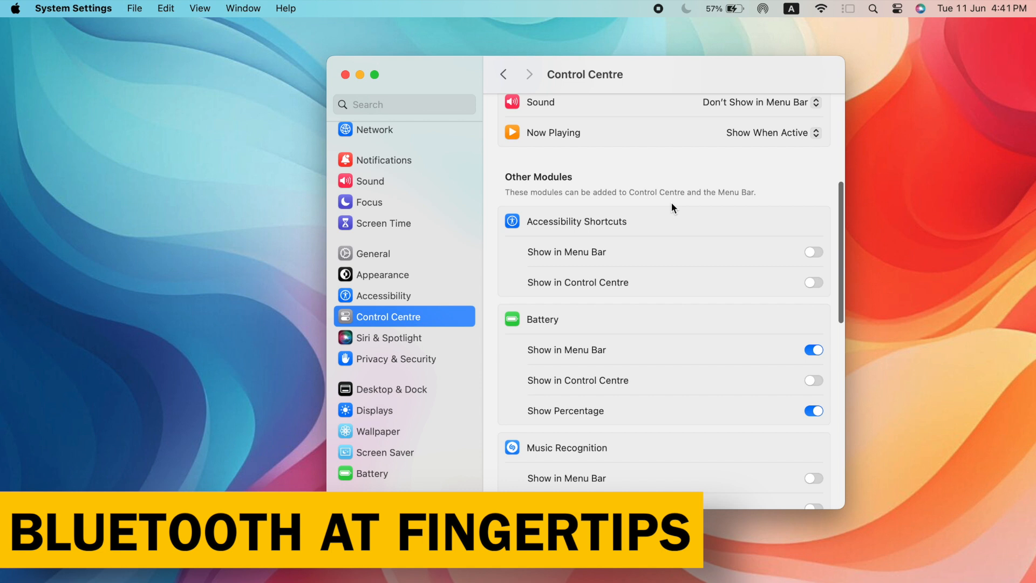
- Set Bluetooth to Show in Menu Bar in Control Centre
scroll("down", 3)
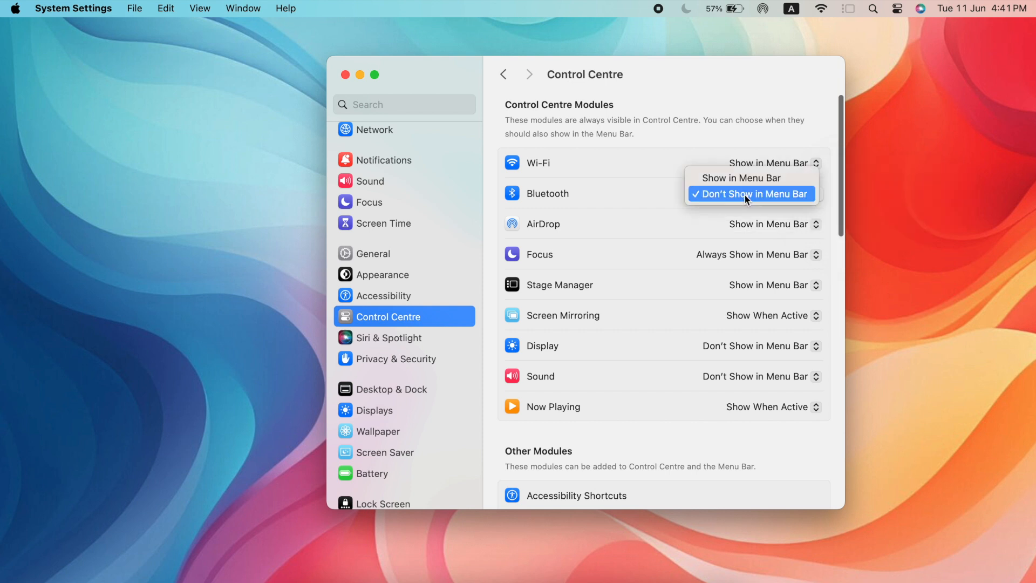
left_click(740, 177)
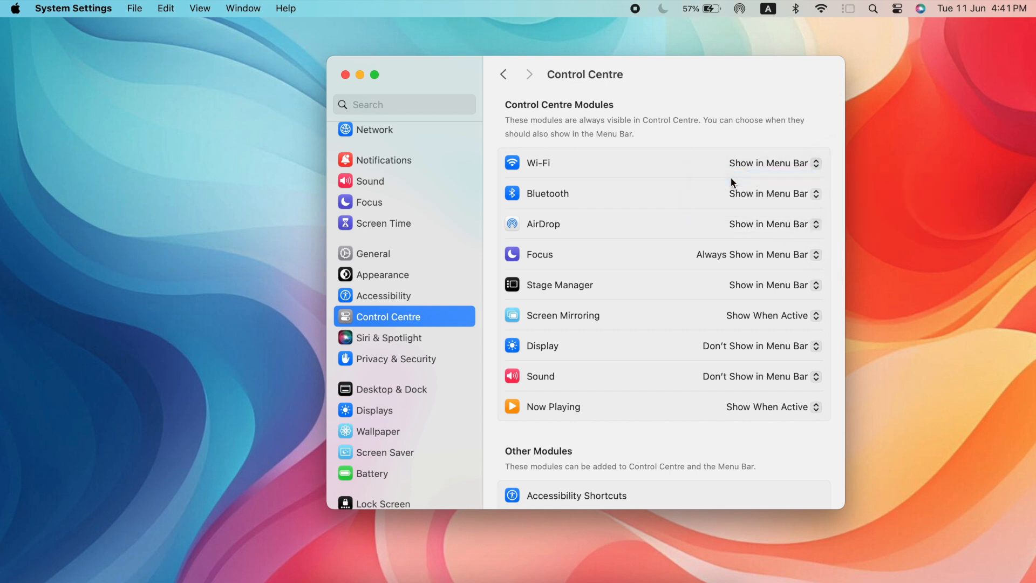
mouse_move(798, 59)
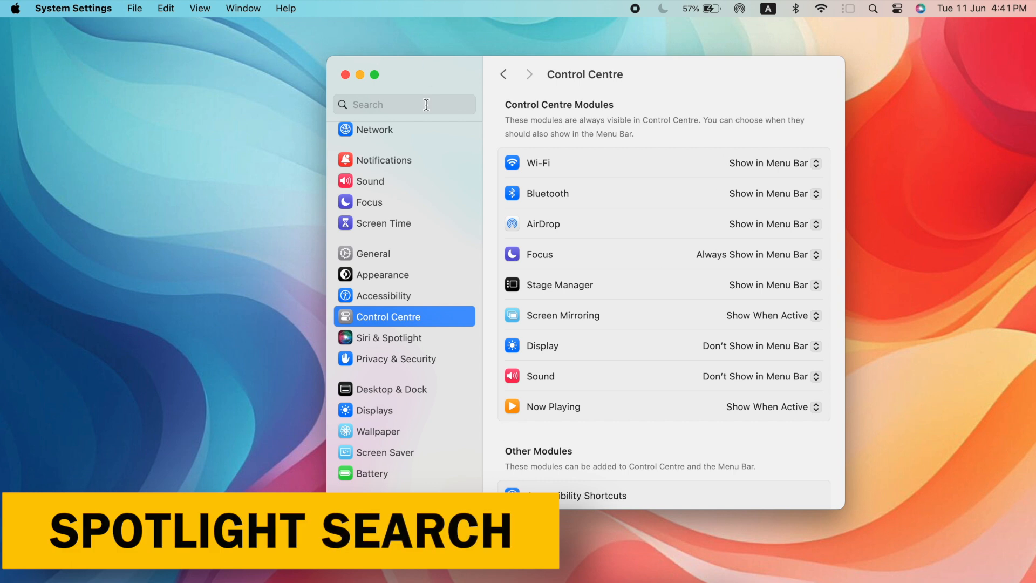
- In Siri & Spotlight, bring up Spotlight Privacy and start adding an excluded location
scroll("down", 3)
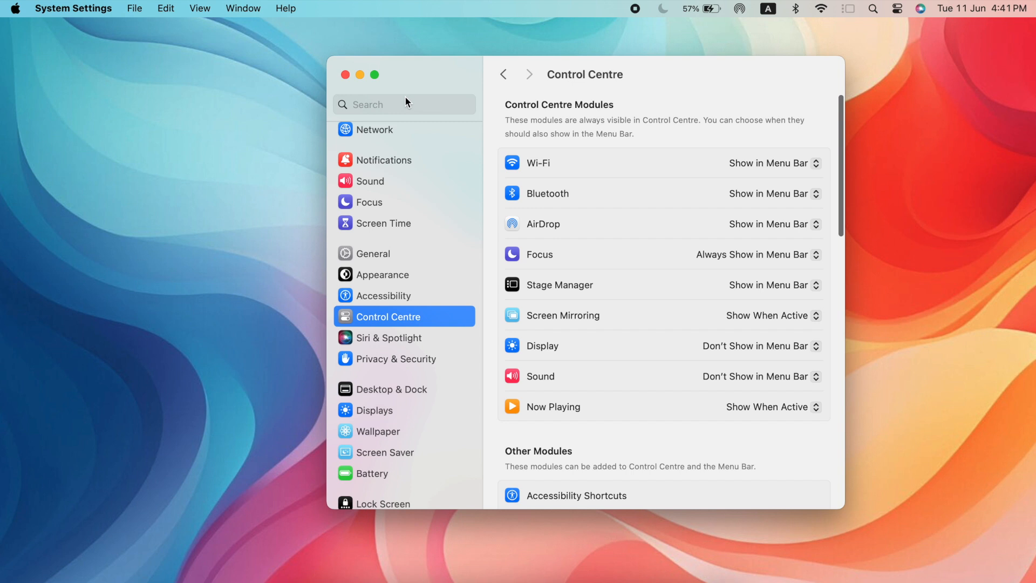
type("spo")
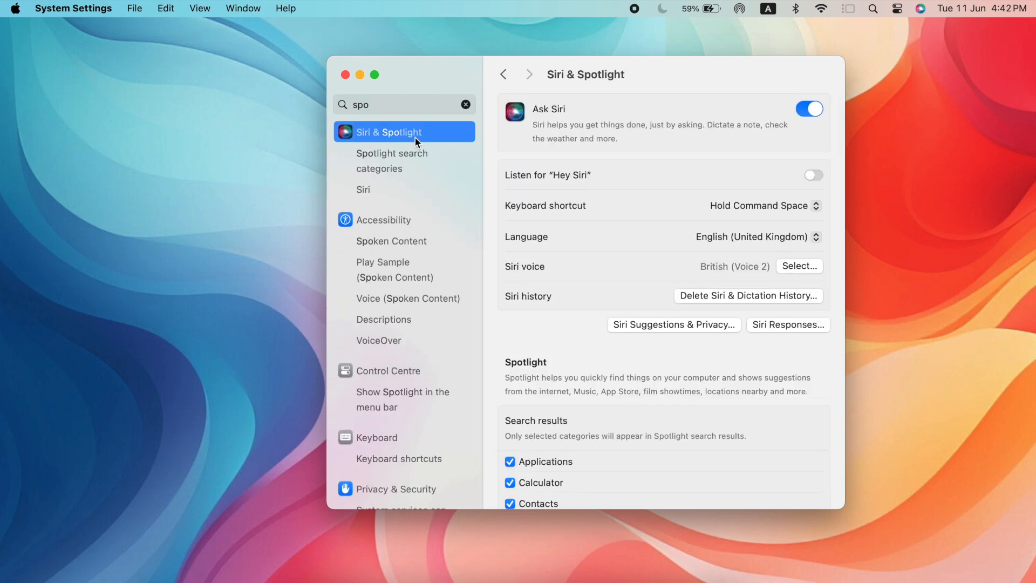
scroll("down", 3)
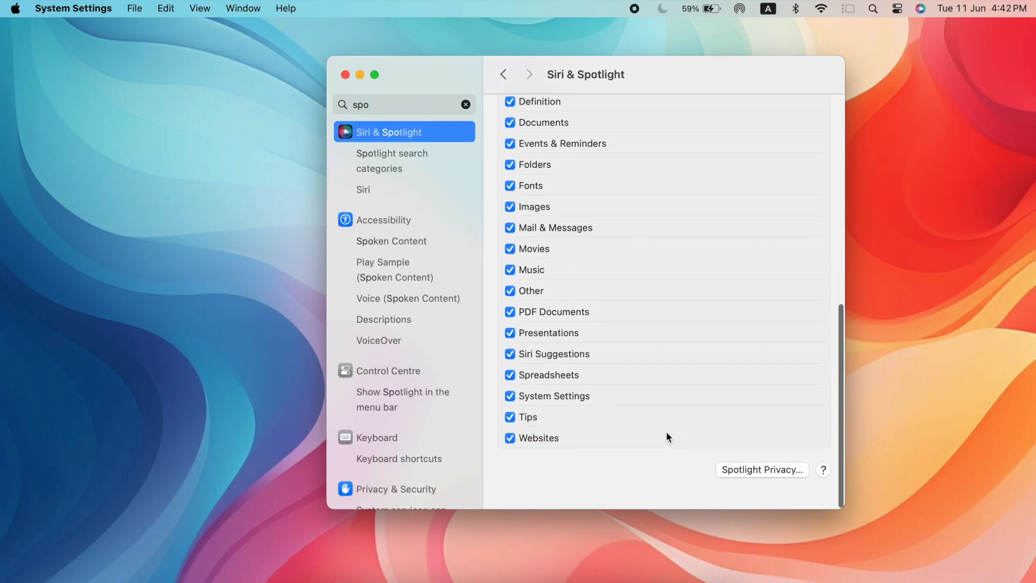
left_click(762, 469)
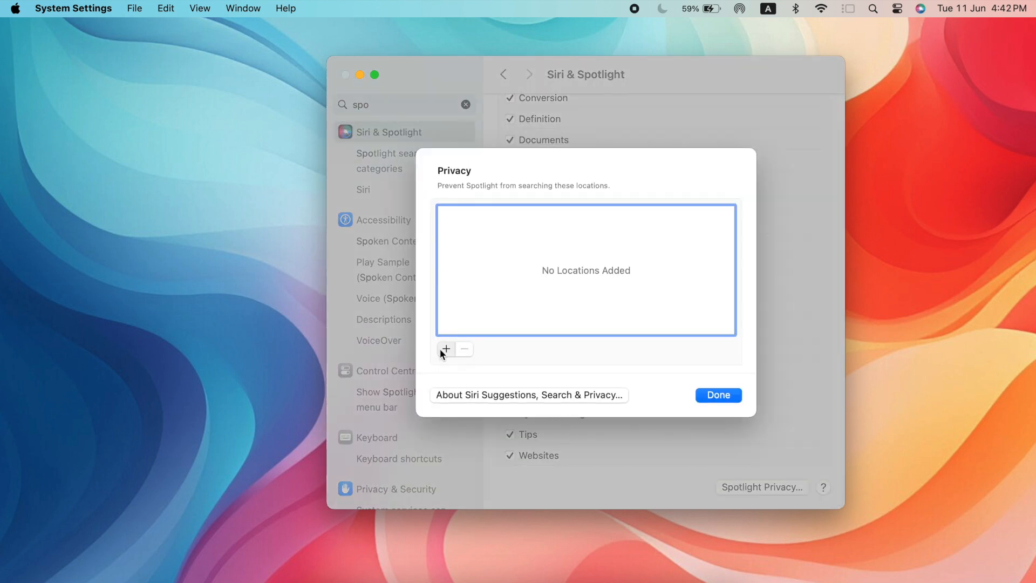
left_click(445, 349)
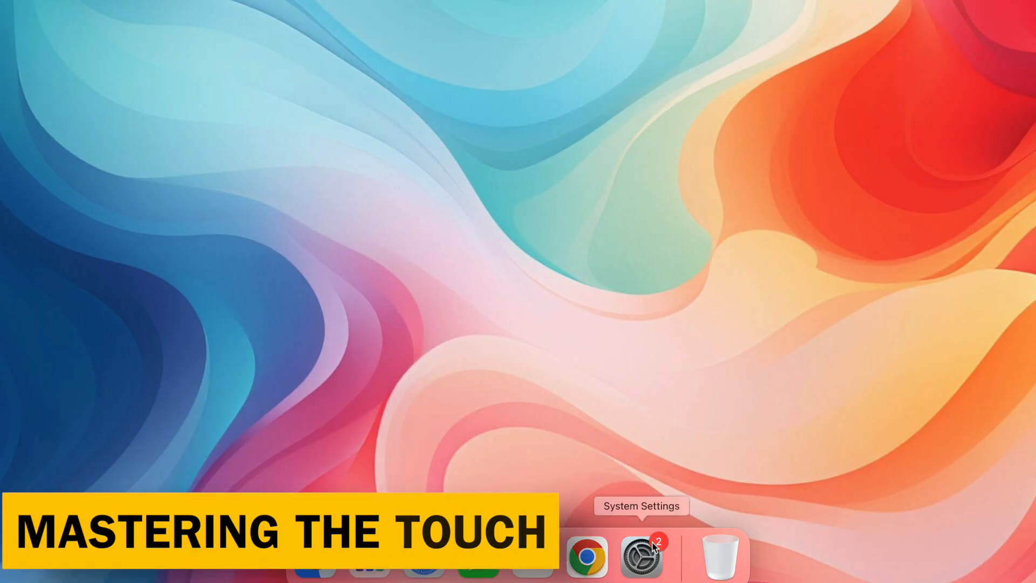
- Try the trackpad tracking speed at Slow and then at Fast
left_click(640, 556)
type("trac")
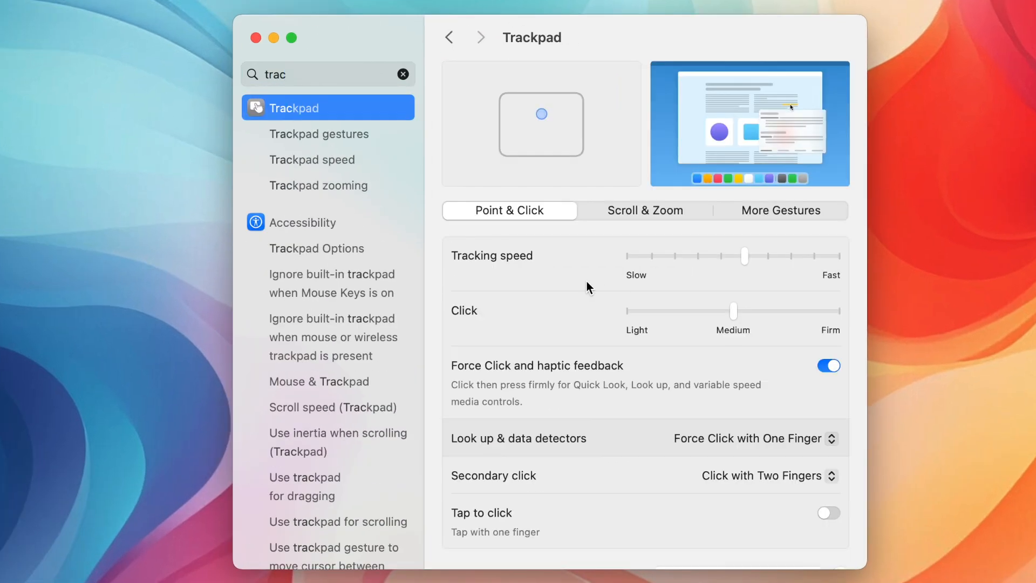
left_click_drag(746, 257, 673, 256)
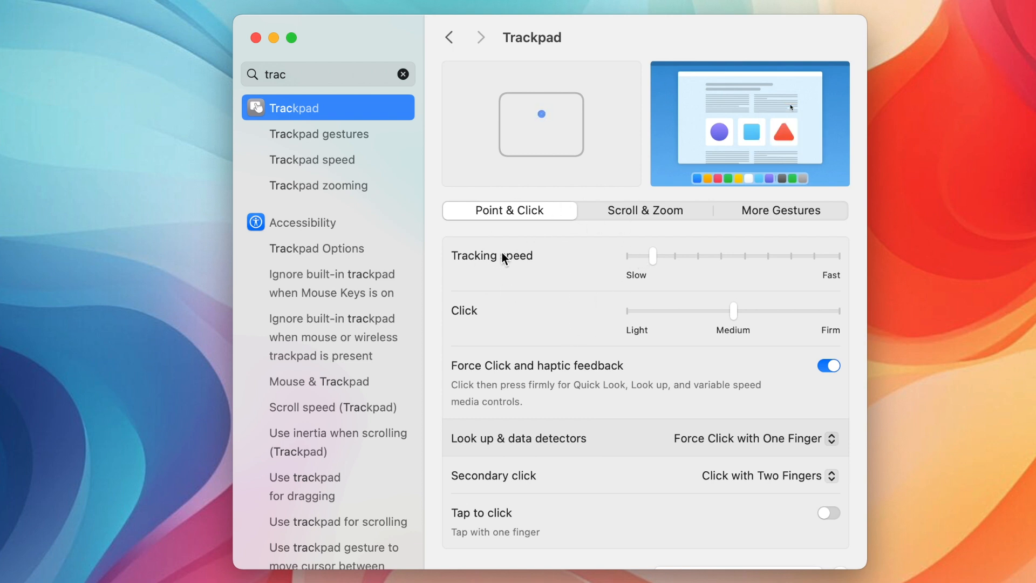
left_click_drag(637, 256, 839, 256)
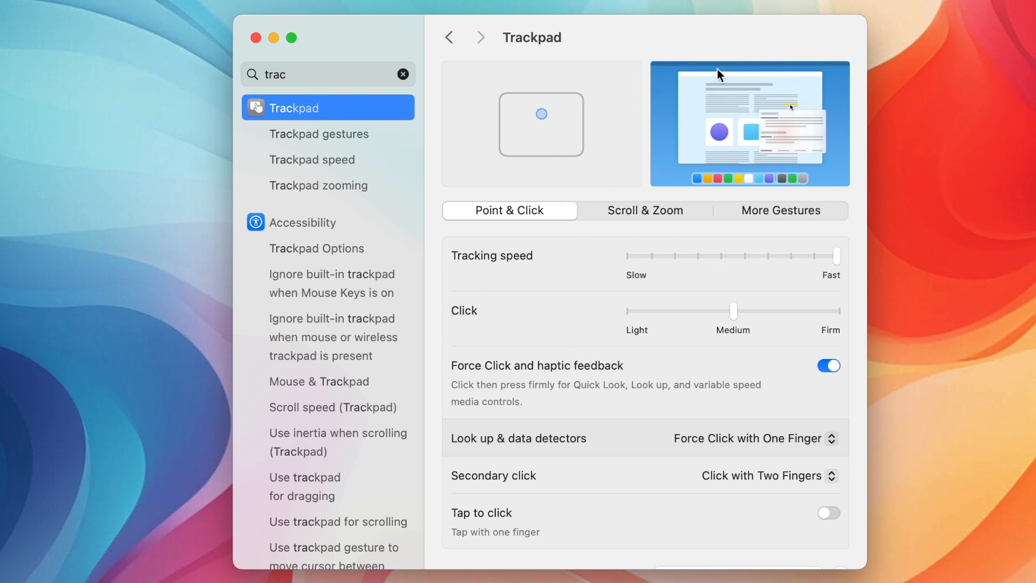
- Turn on Tap to click in the Trackpad pane
scroll("down", 3)
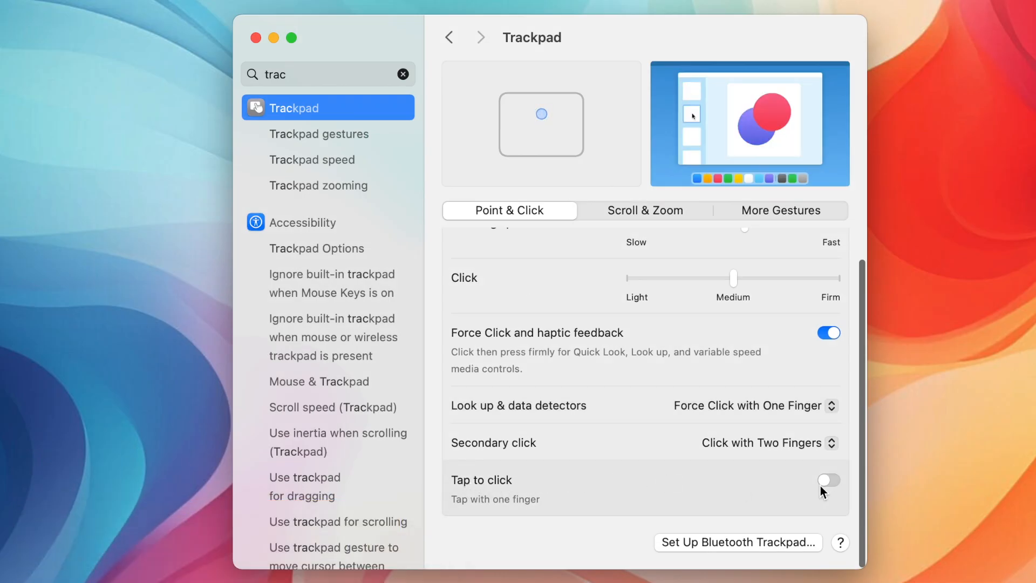
left_click(829, 480)
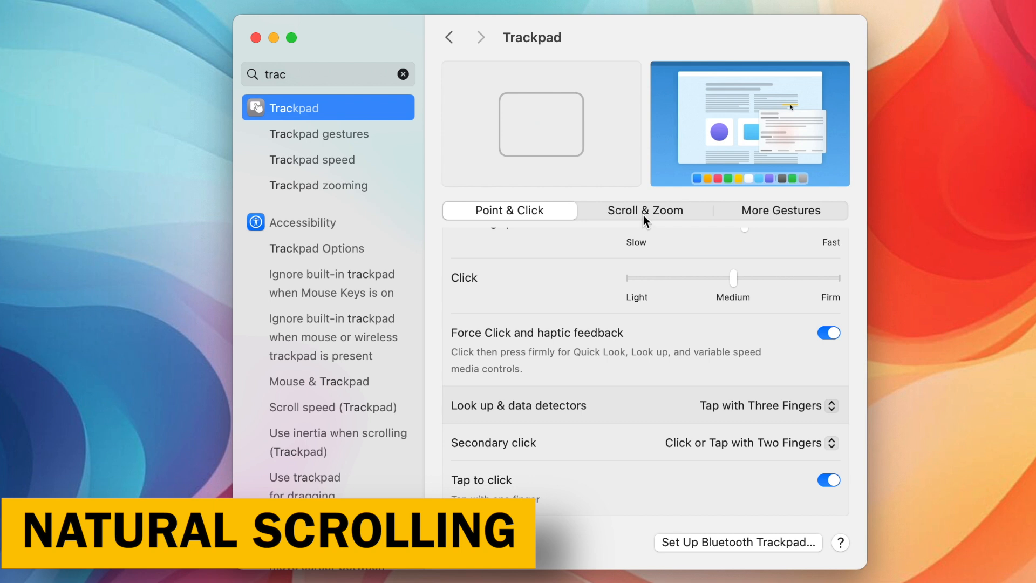
left_click(645, 210)
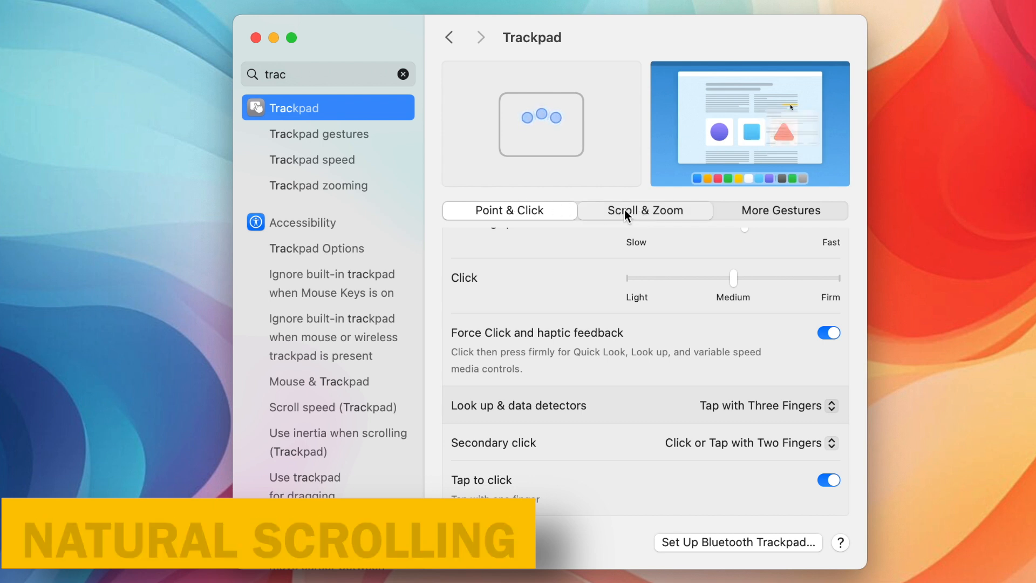
- Turn off Natural scrolling, then set Look up & data detectors back on Point & Click
left_click(645, 210)
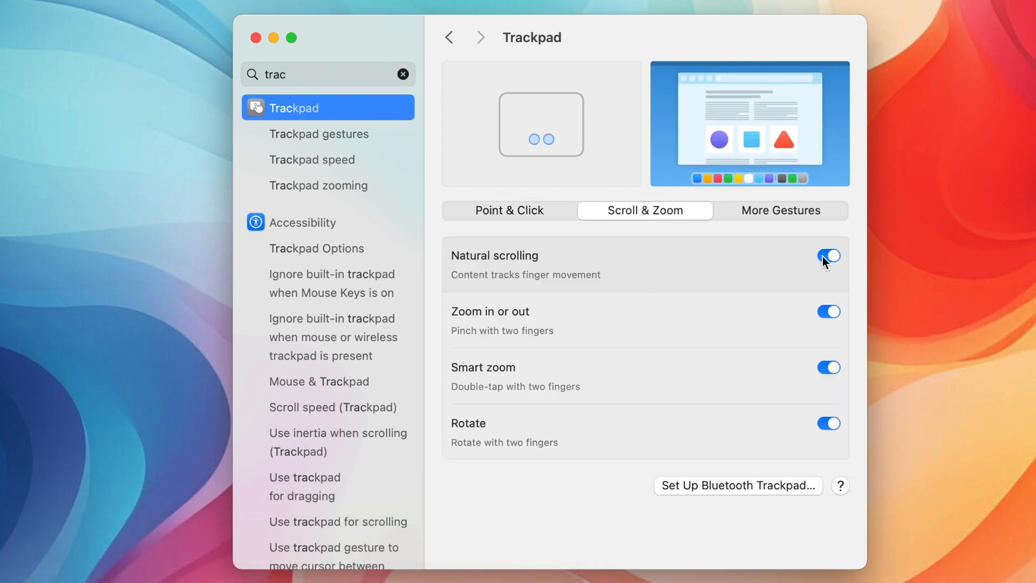
left_click(828, 256)
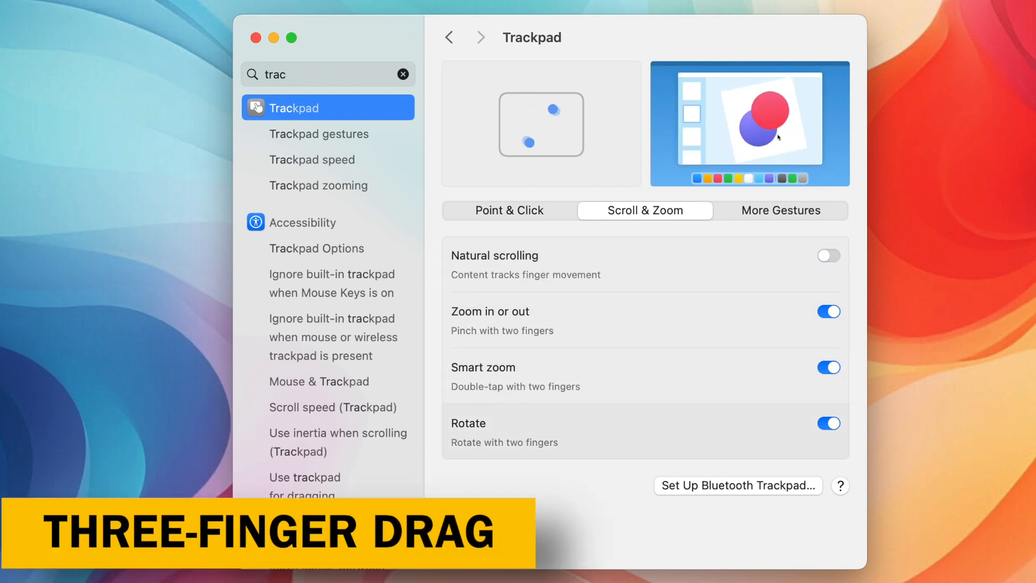
left_click(509, 210)
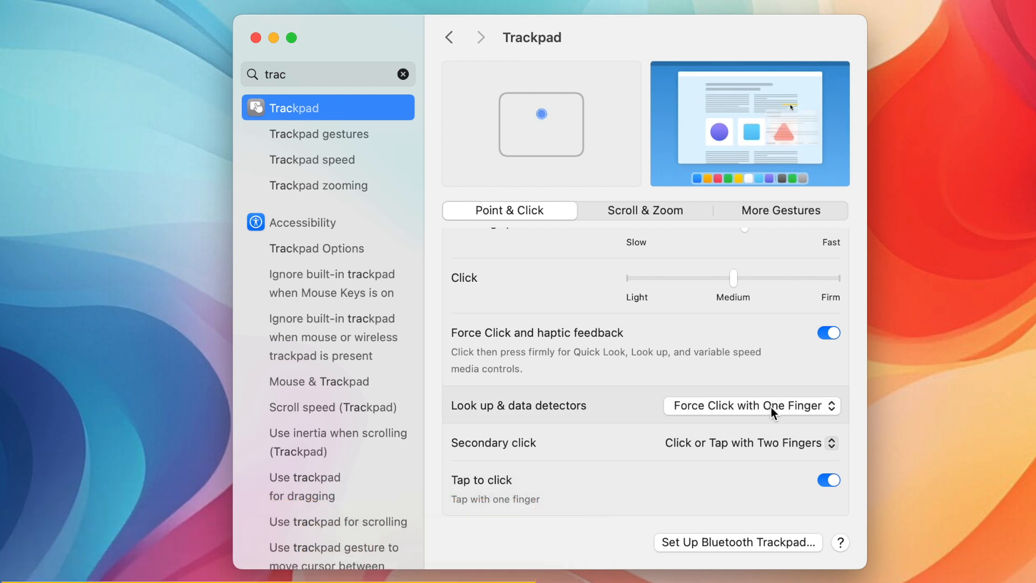
left_click(752, 405)
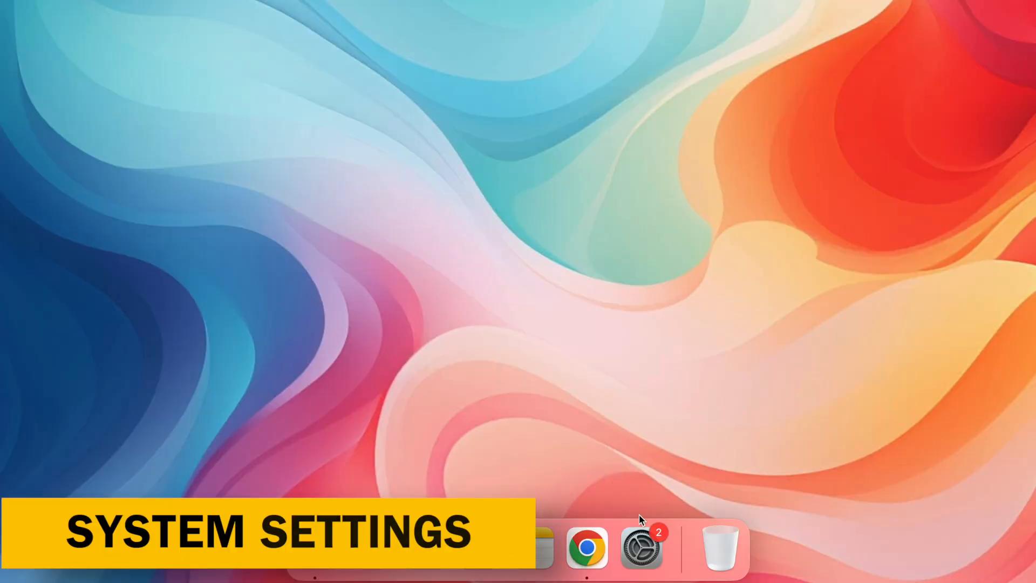
mouse_move(641, 549)
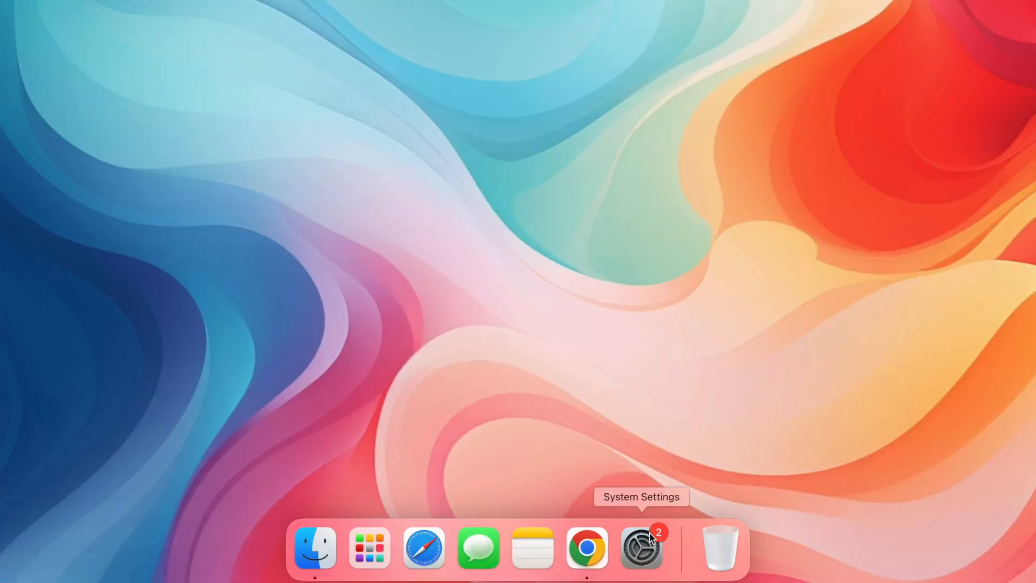
- In Touch ID & Password, add another fingerprint and unlock with the password
left_click(642, 548)
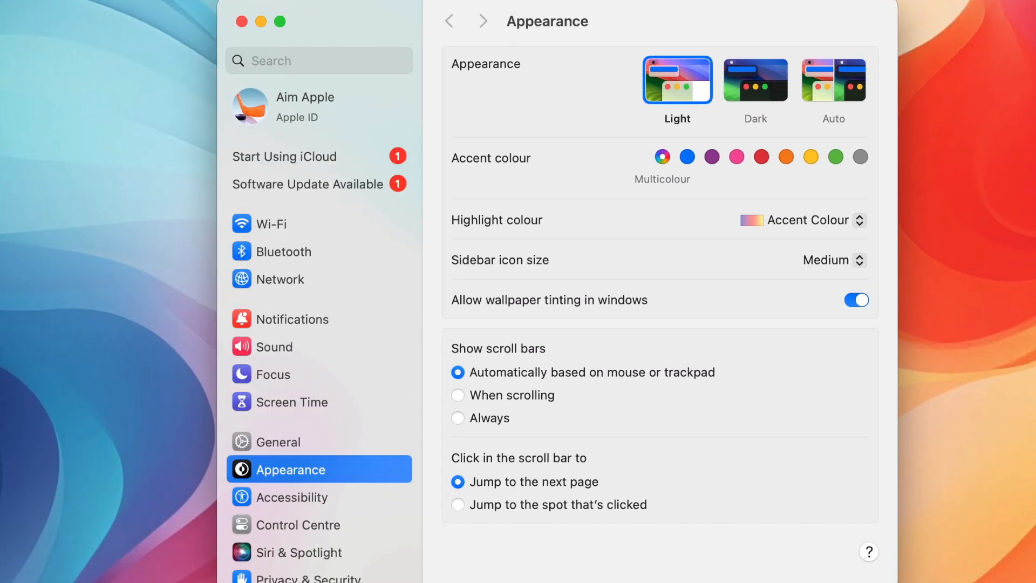
scroll("down", 3)
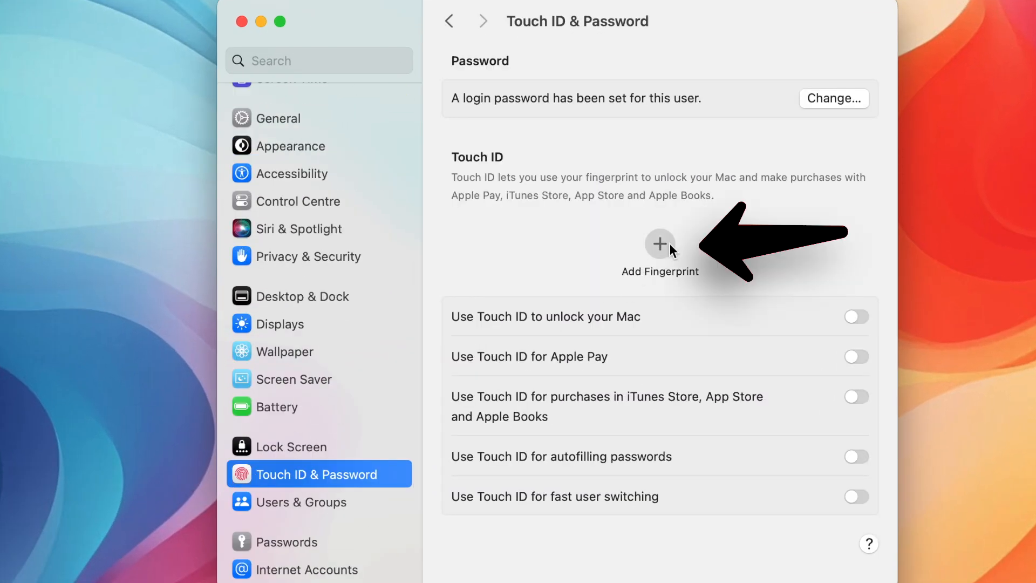
left_click(659, 243)
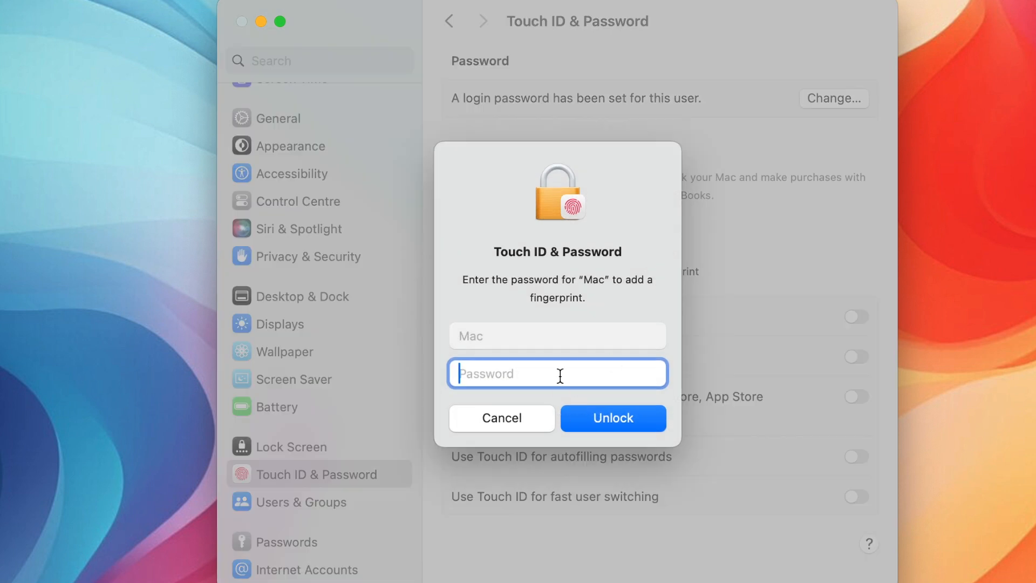
left_click(612, 417)
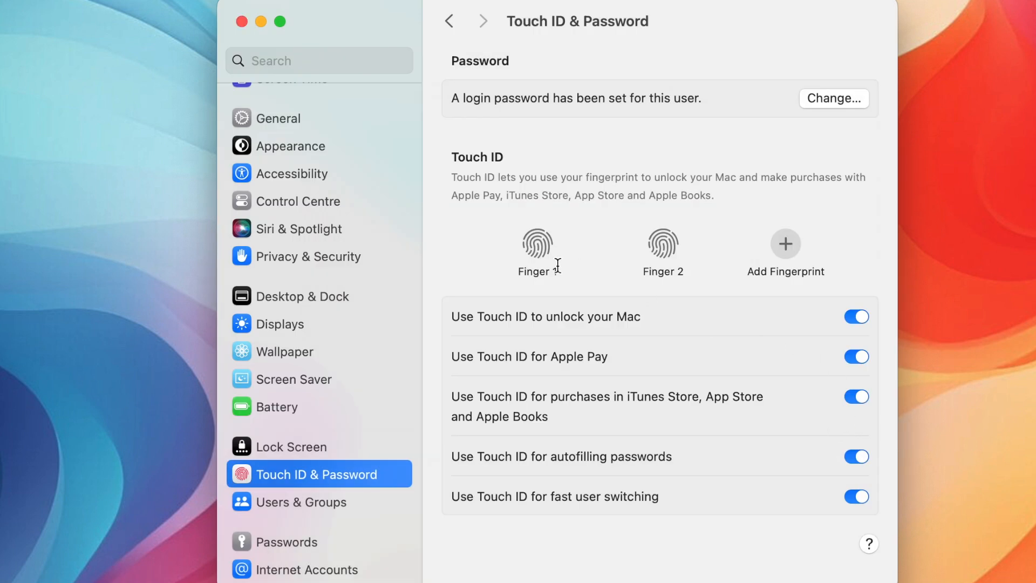
mouse_move(661, 246)
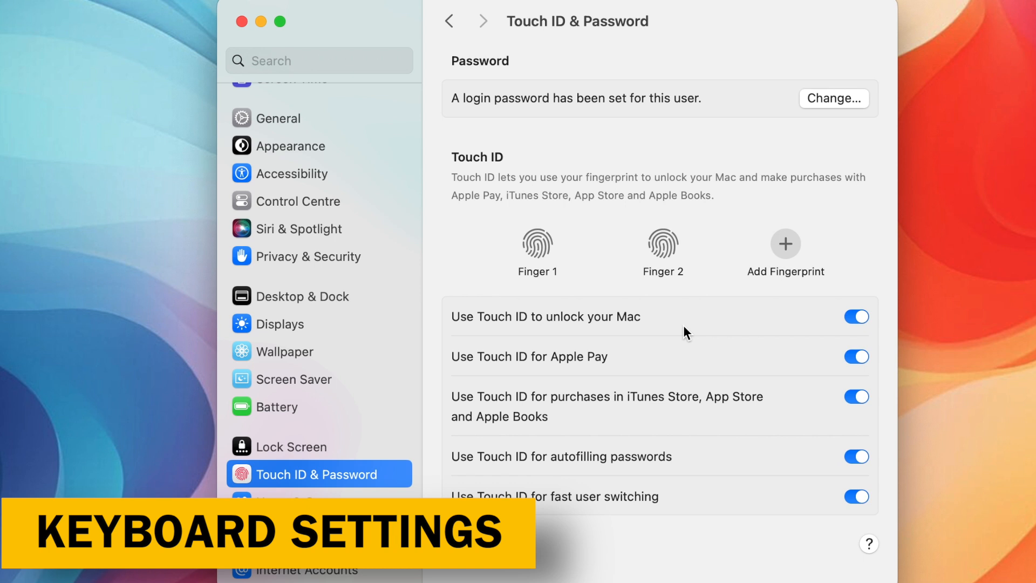
mouse_move(385, 311)
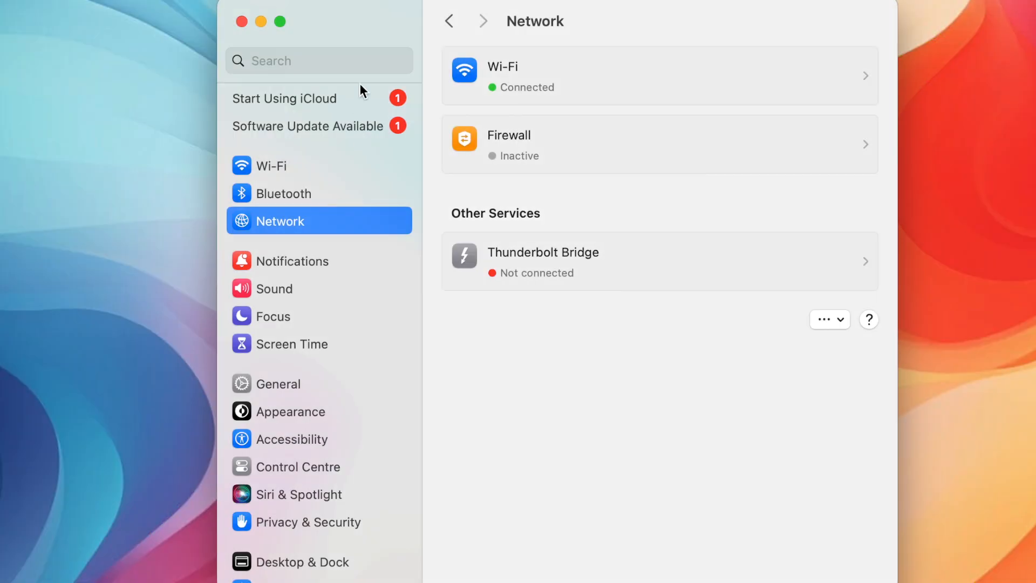
- In Keyboard settings, review the ABC and Urdu input source options and close the editor
type("key")
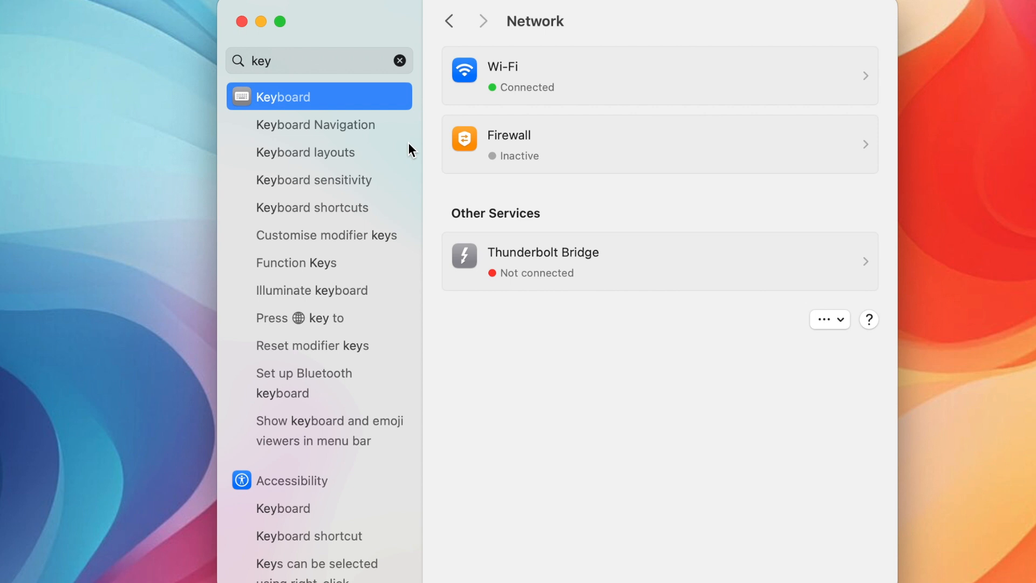
left_click(283, 96)
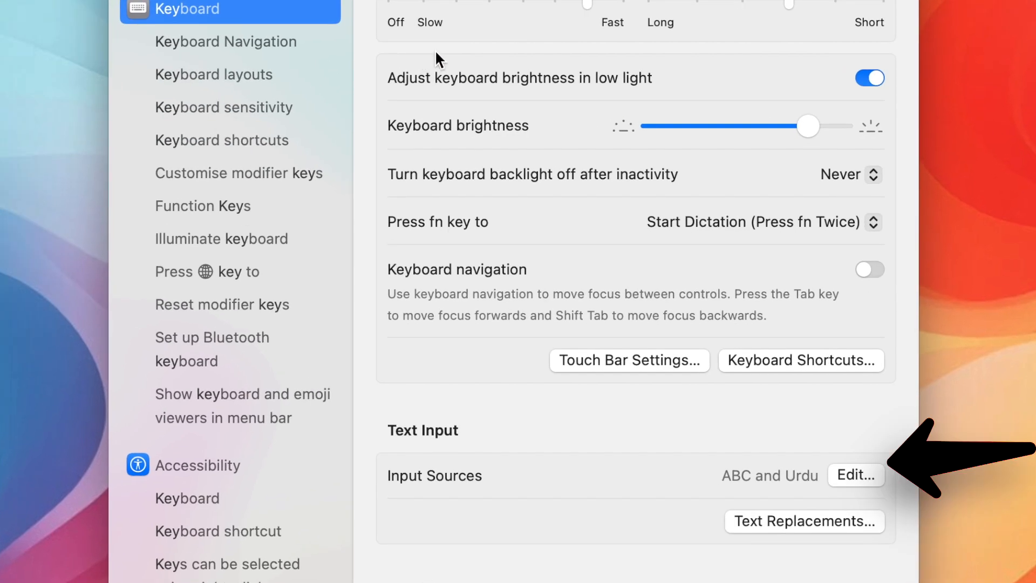
left_click(855, 474)
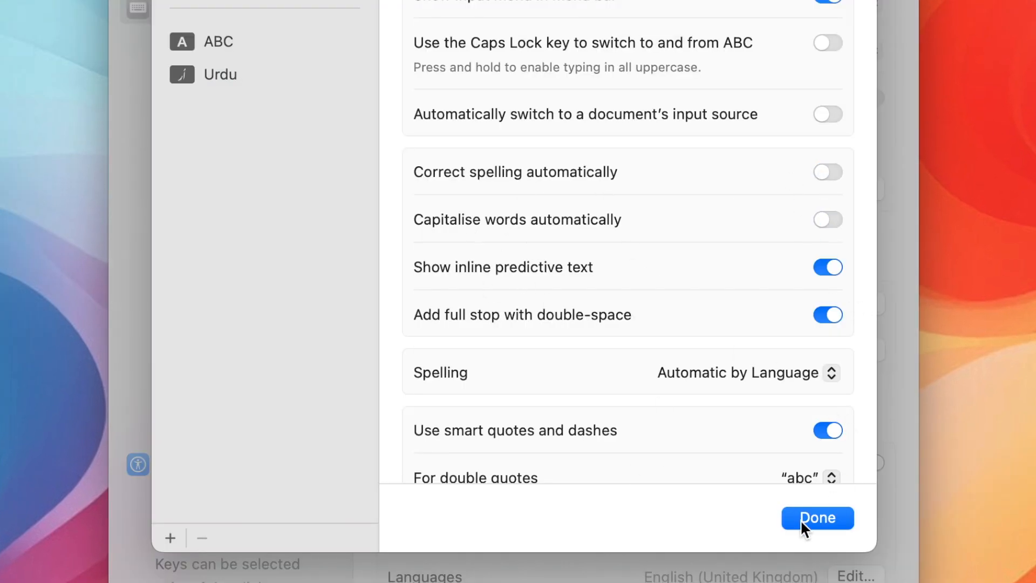
left_click(817, 517)
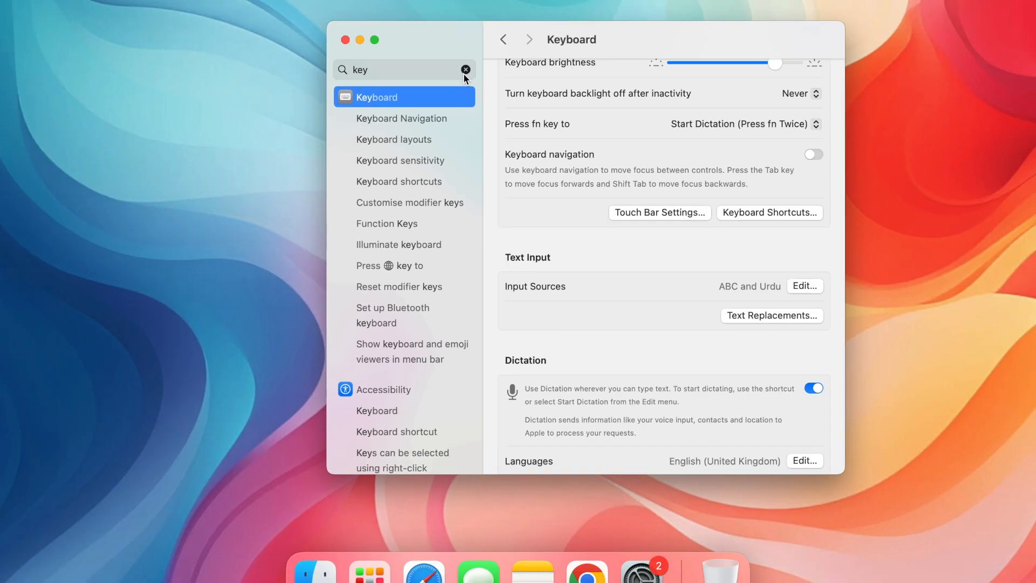
- Search 'mouse' and look over Accessibility's Mouse & Trackpad pointer control settings
left_click(465, 70)
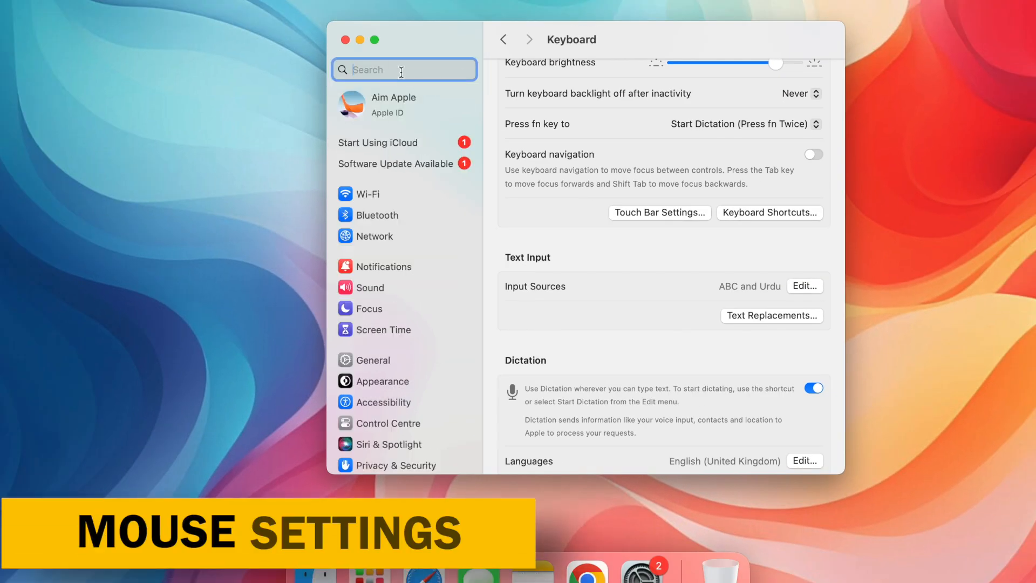
type("mous")
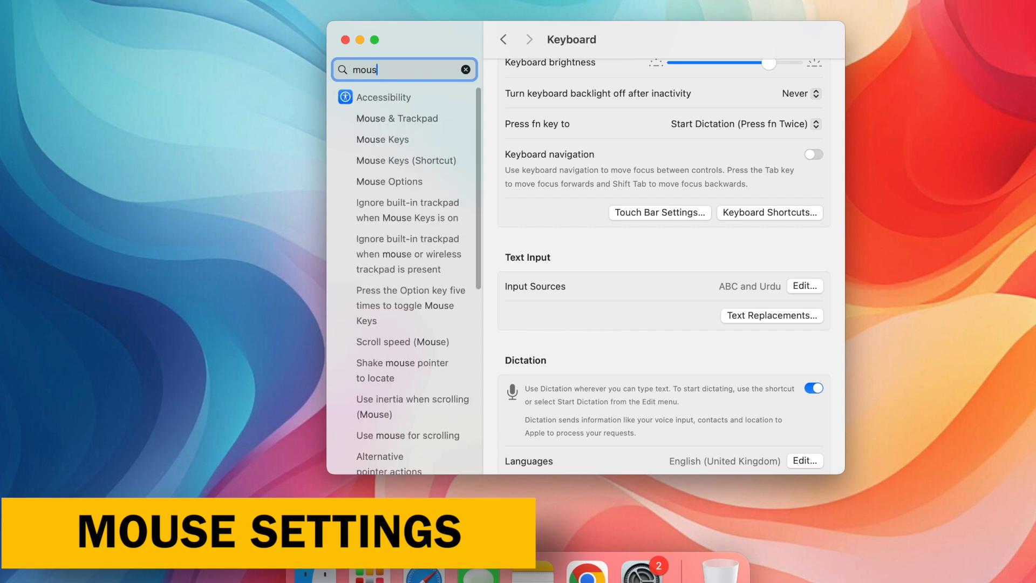
type("e")
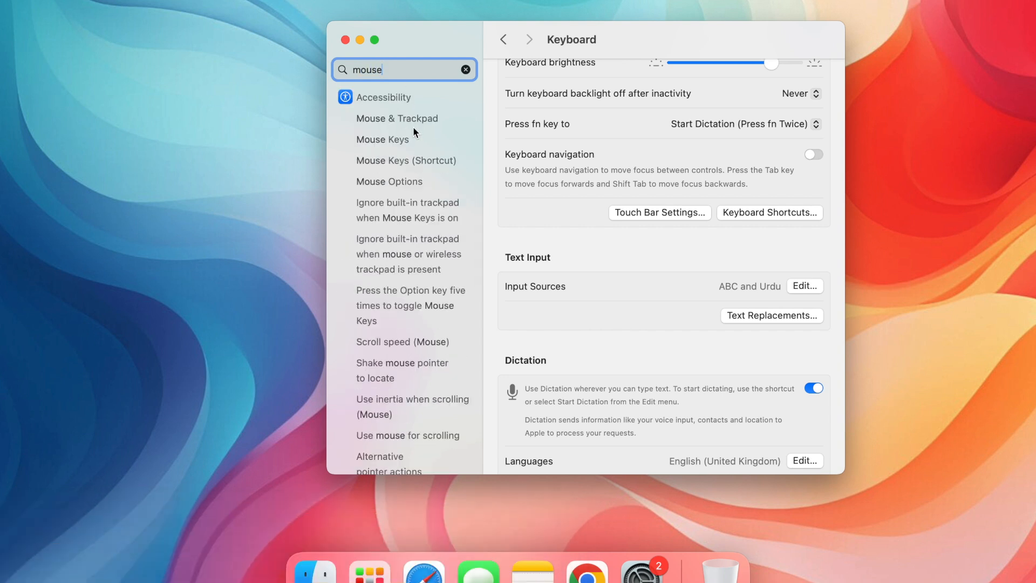
left_click(398, 118)
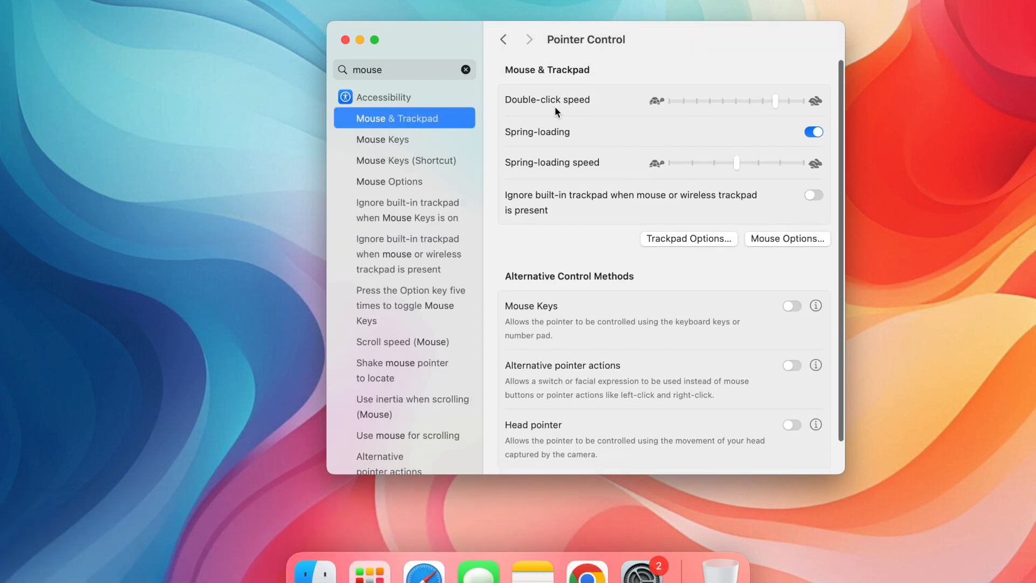
mouse_move(602, 114)
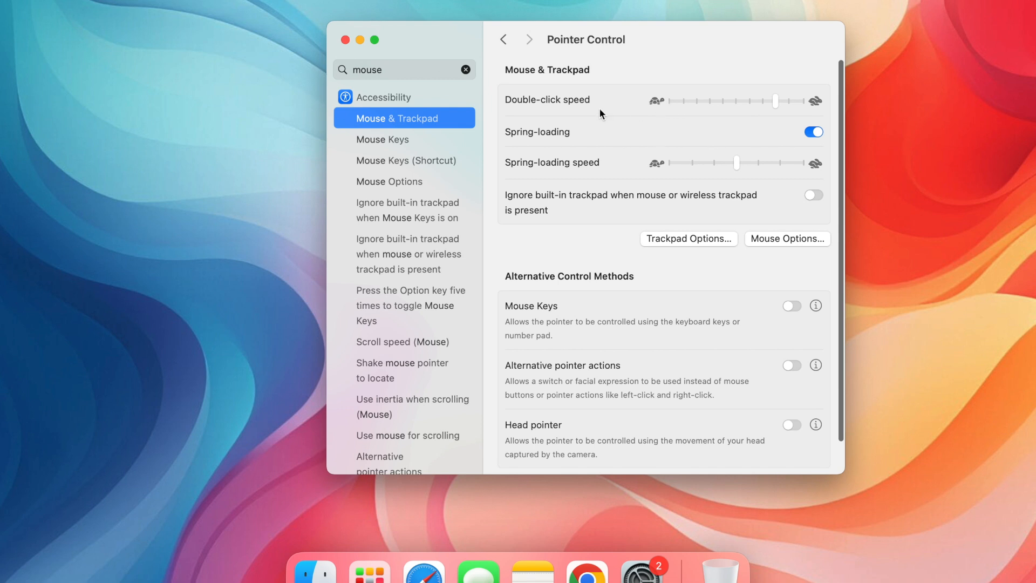
scroll("down", 3)
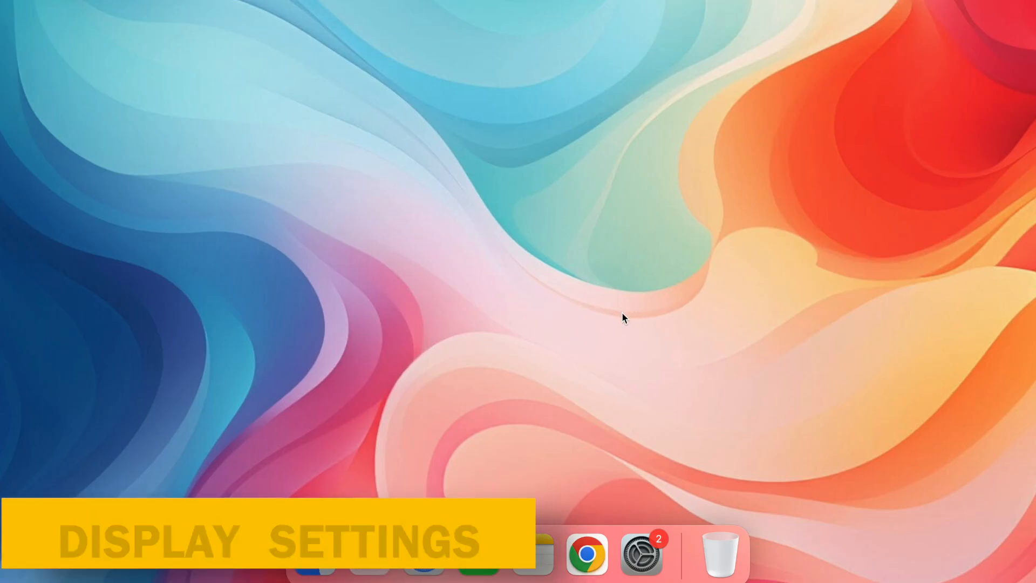
- In Displays, switch off Automatically adjust brightness for the built-in display
left_click(642, 553)
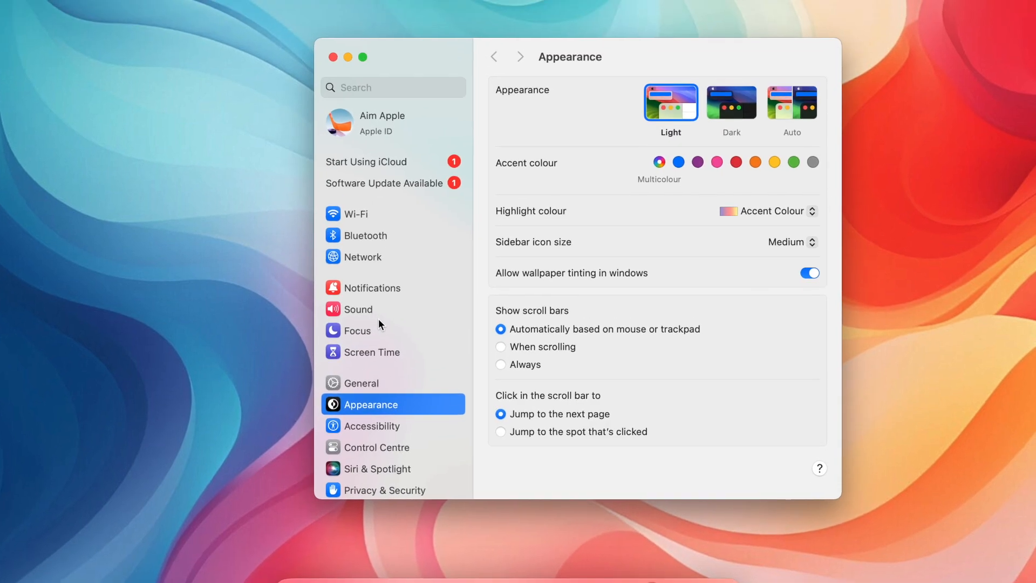
left_click(371, 331)
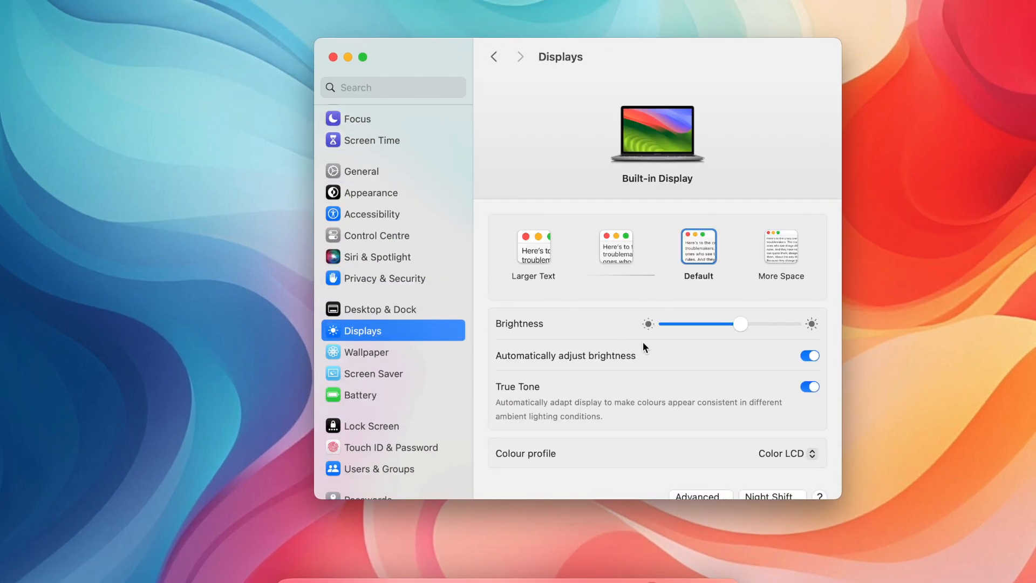
left_click(809, 355)
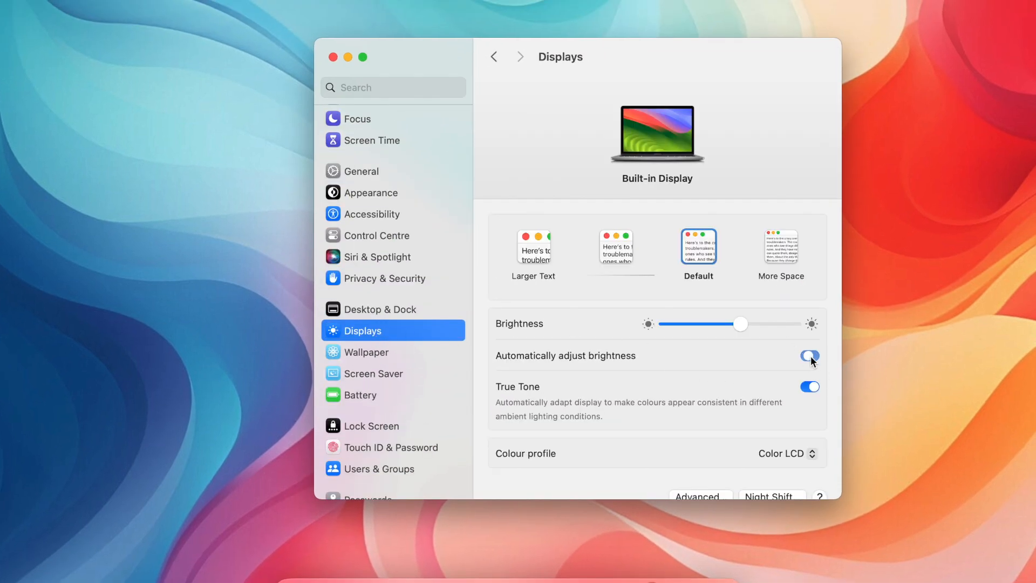
left_click(809, 355)
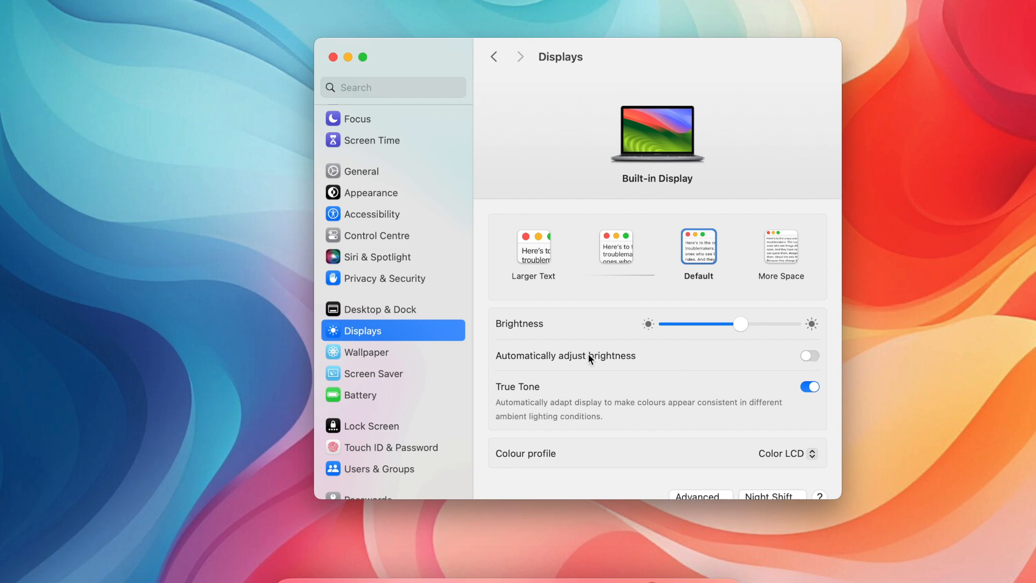
mouse_move(777, 287)
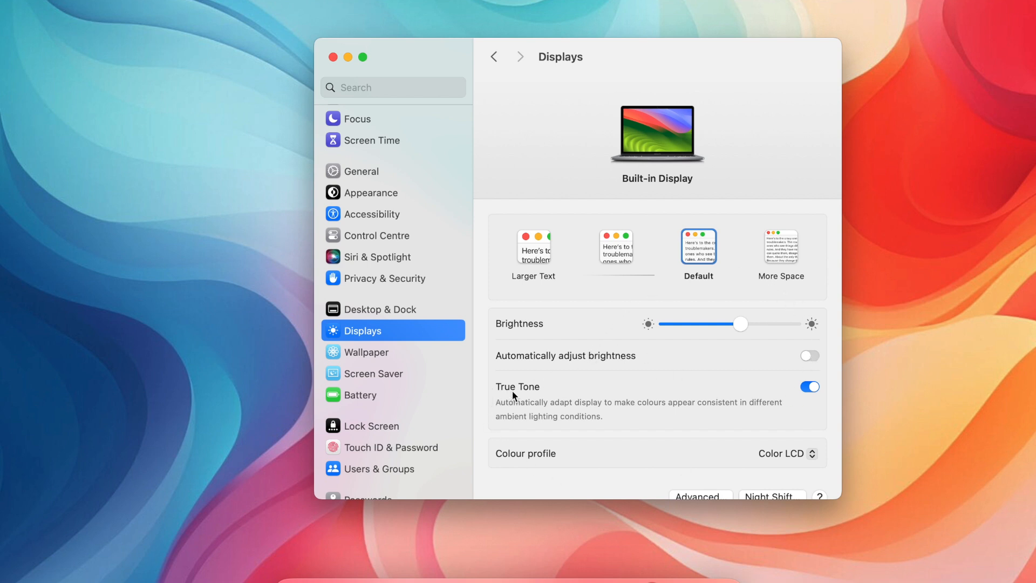
scroll("down", 3)
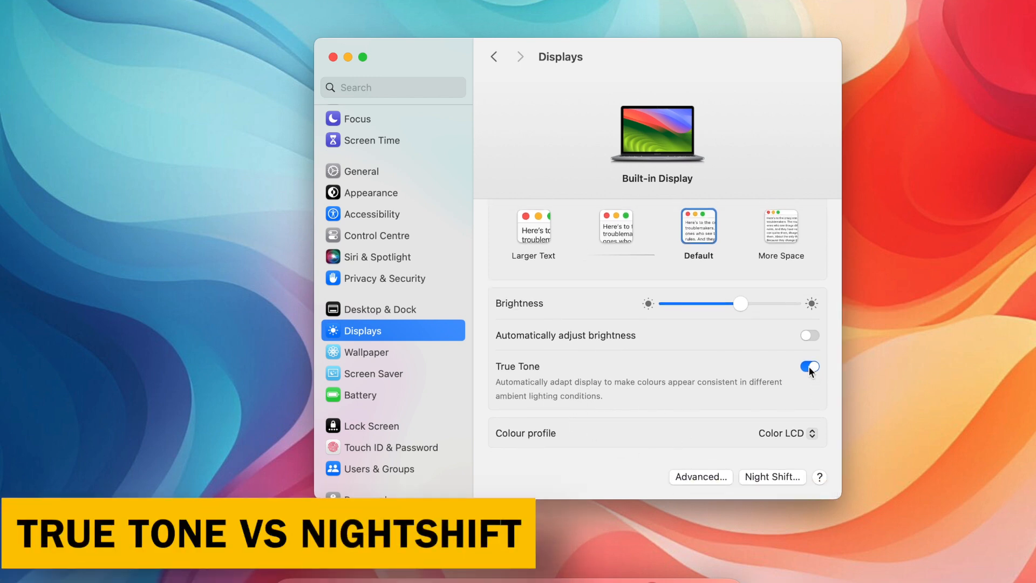
- Switch True Tone off, then back on, and close the System Settings window
left_click(809, 367)
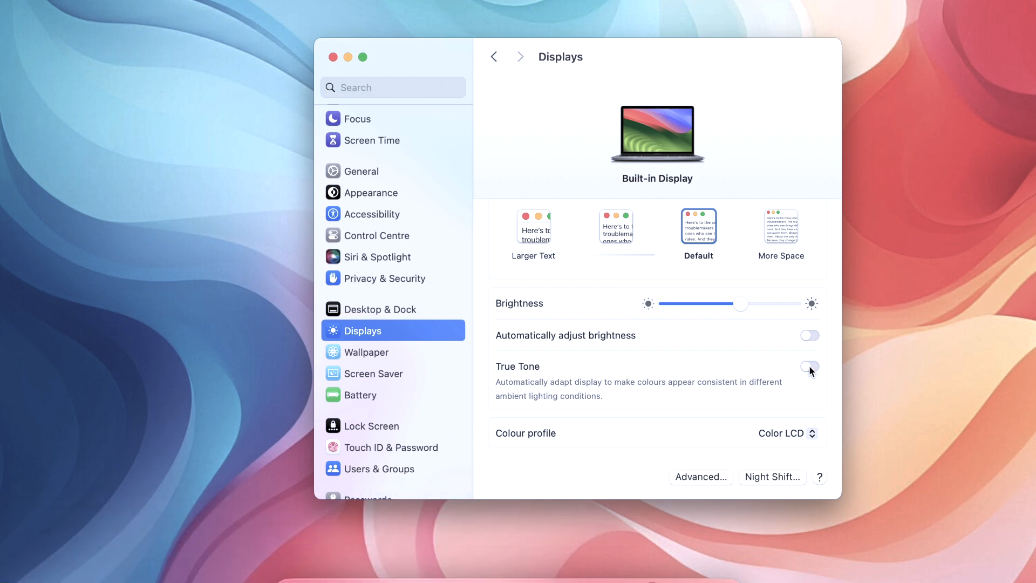
left_click(810, 367)
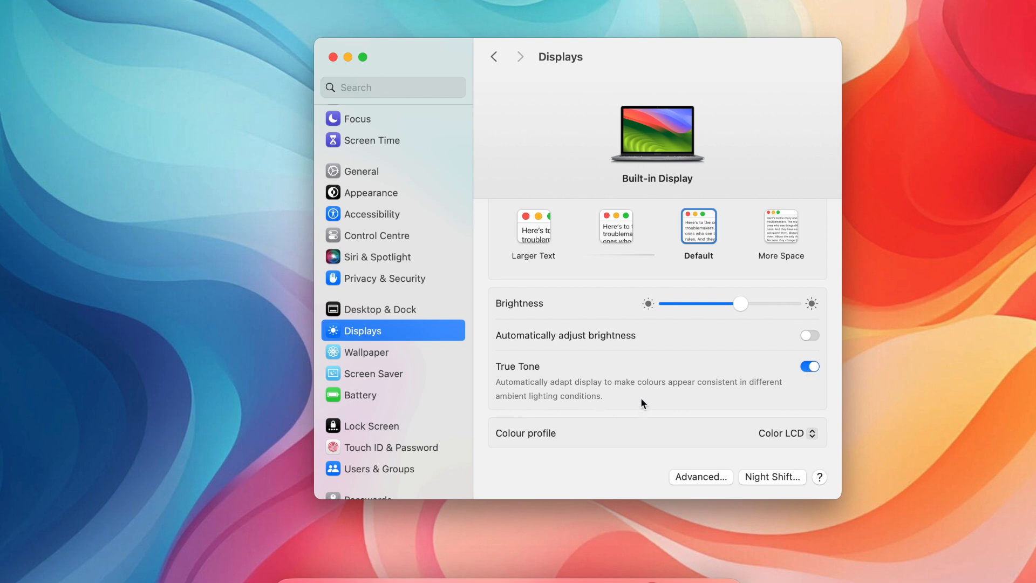
mouse_move(351, 78)
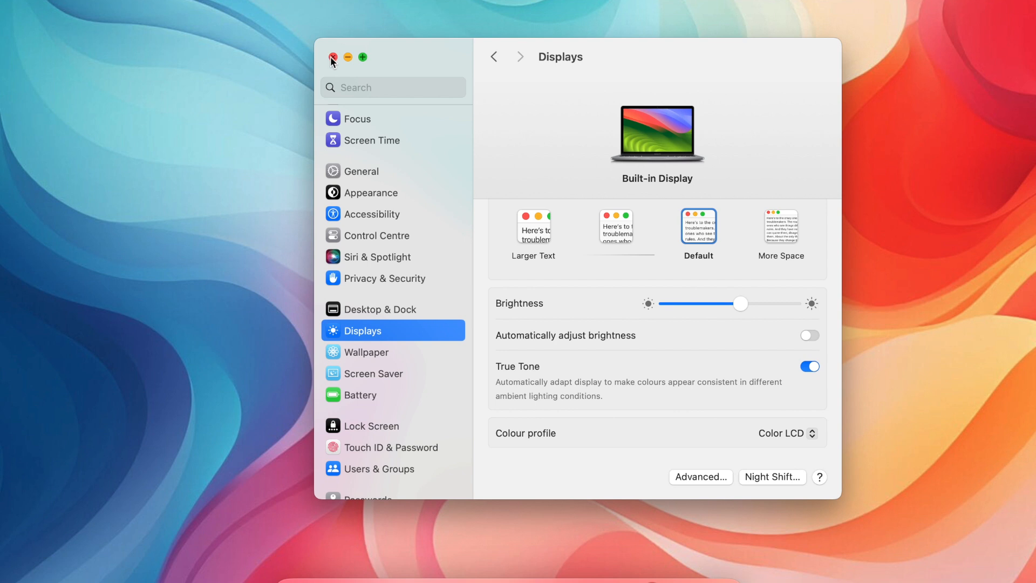
left_click(333, 58)
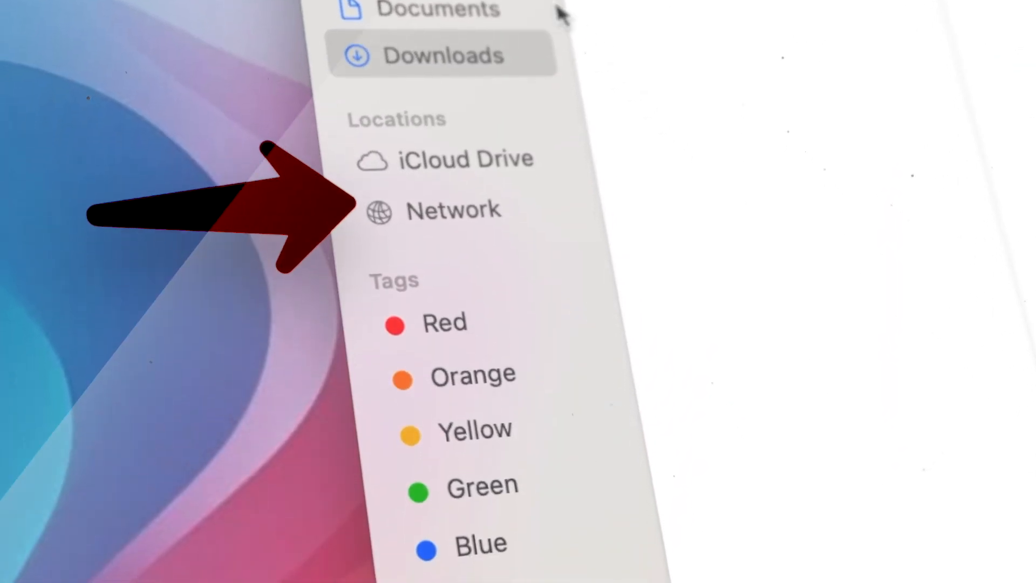
- Scroll the Finder sidebar to reveal iCloud Drive, Network and the colour tags
scroll("down", 3)
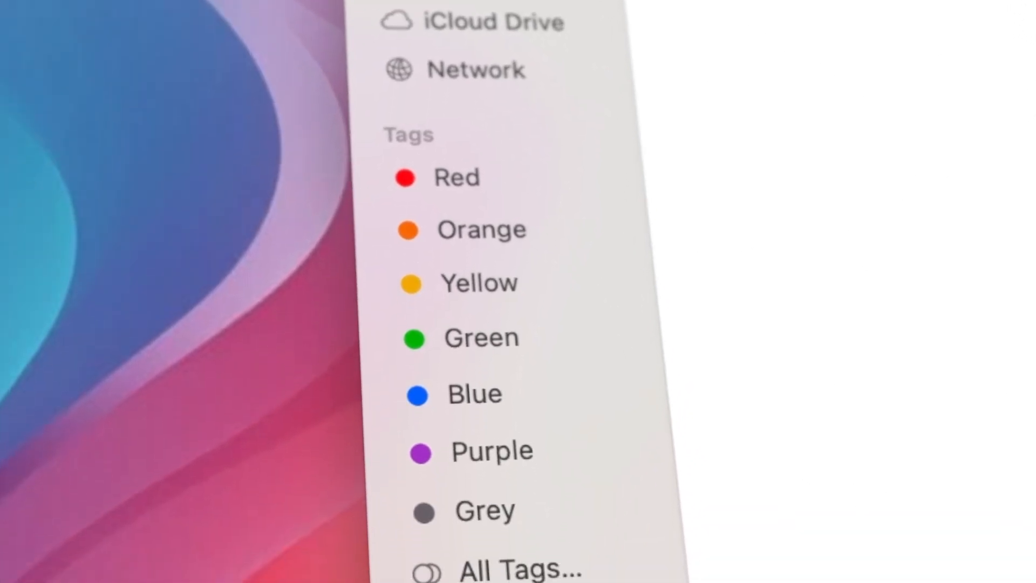